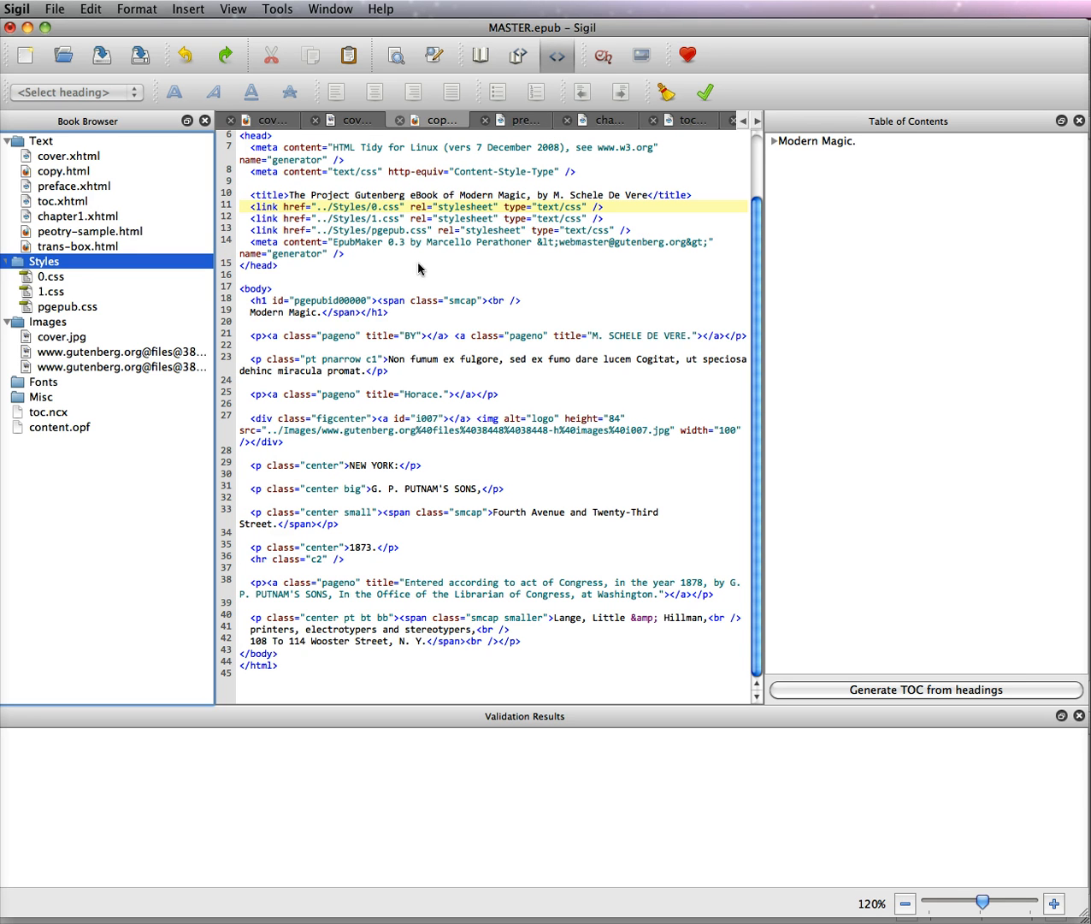
mouse_move(483, 332)
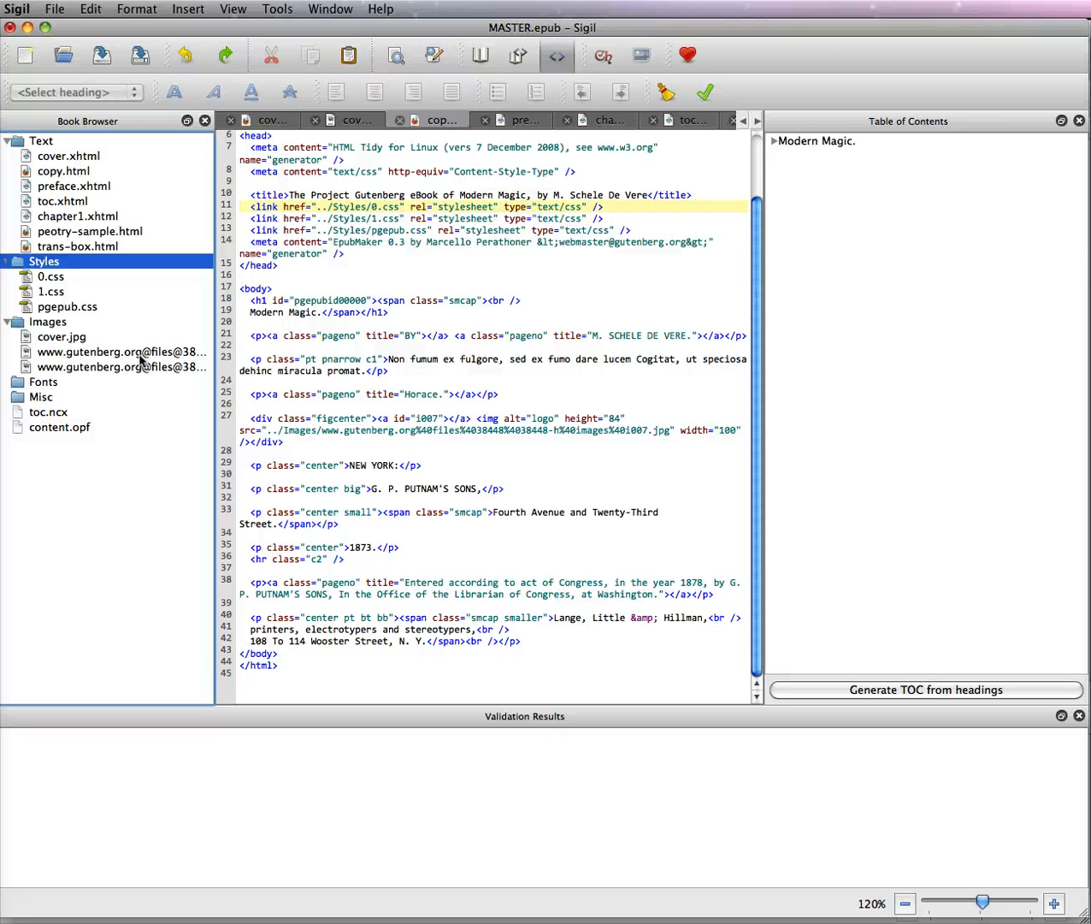
mouse_move(82, 308)
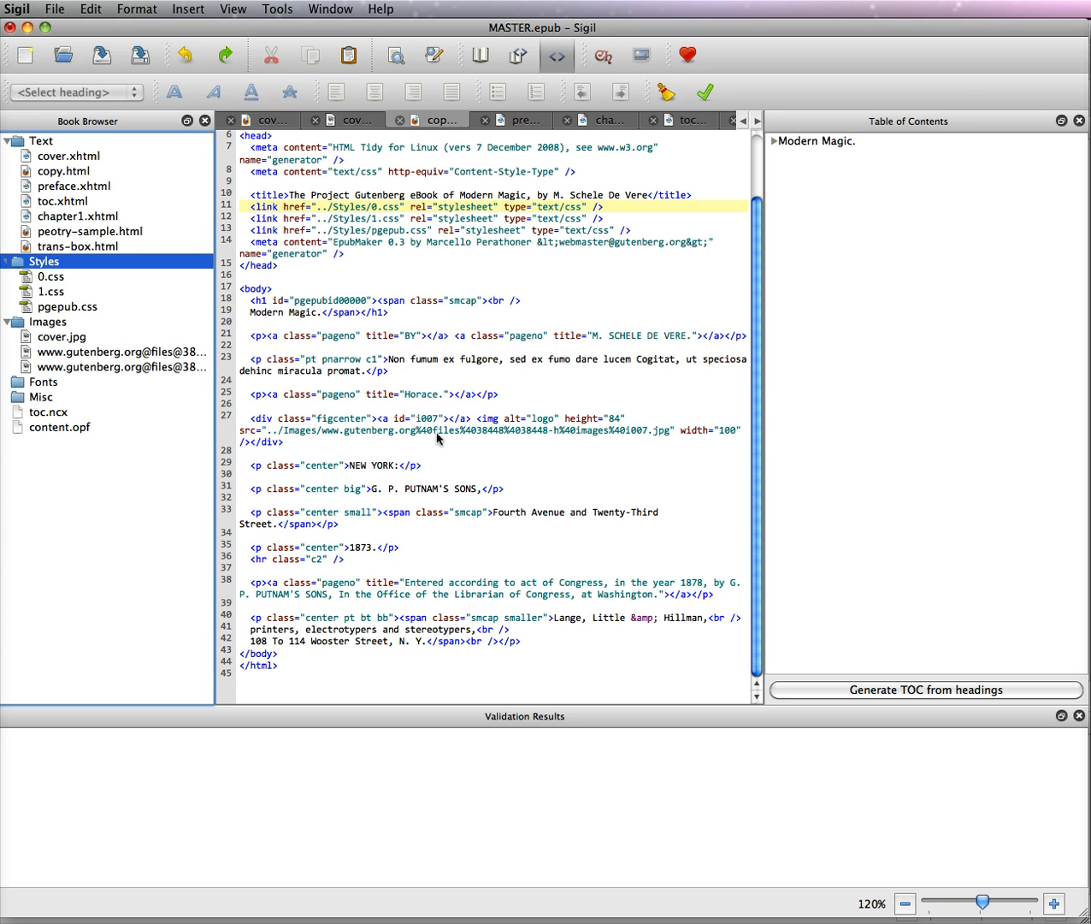
mouse_move(91, 298)
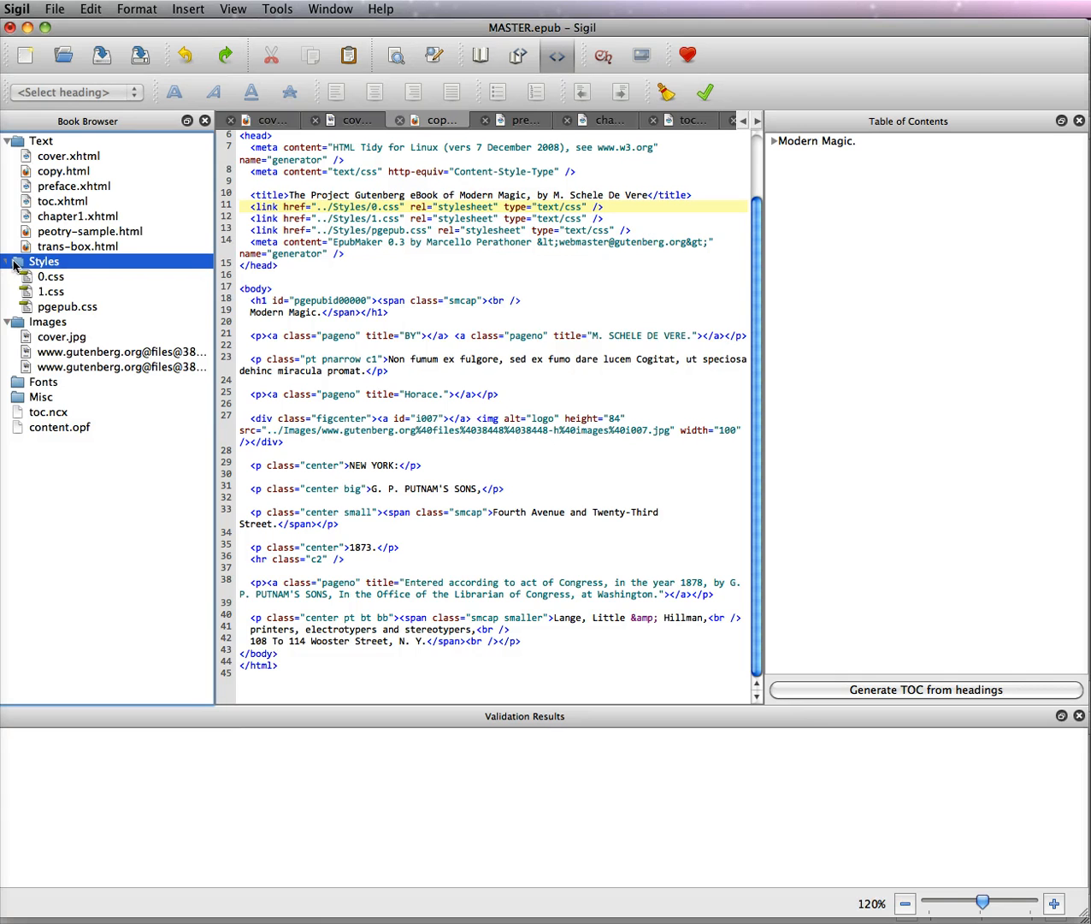
Step: Add a blank stylesheet Style0001.css under Styles and open it in the editor
right_click(43, 260)
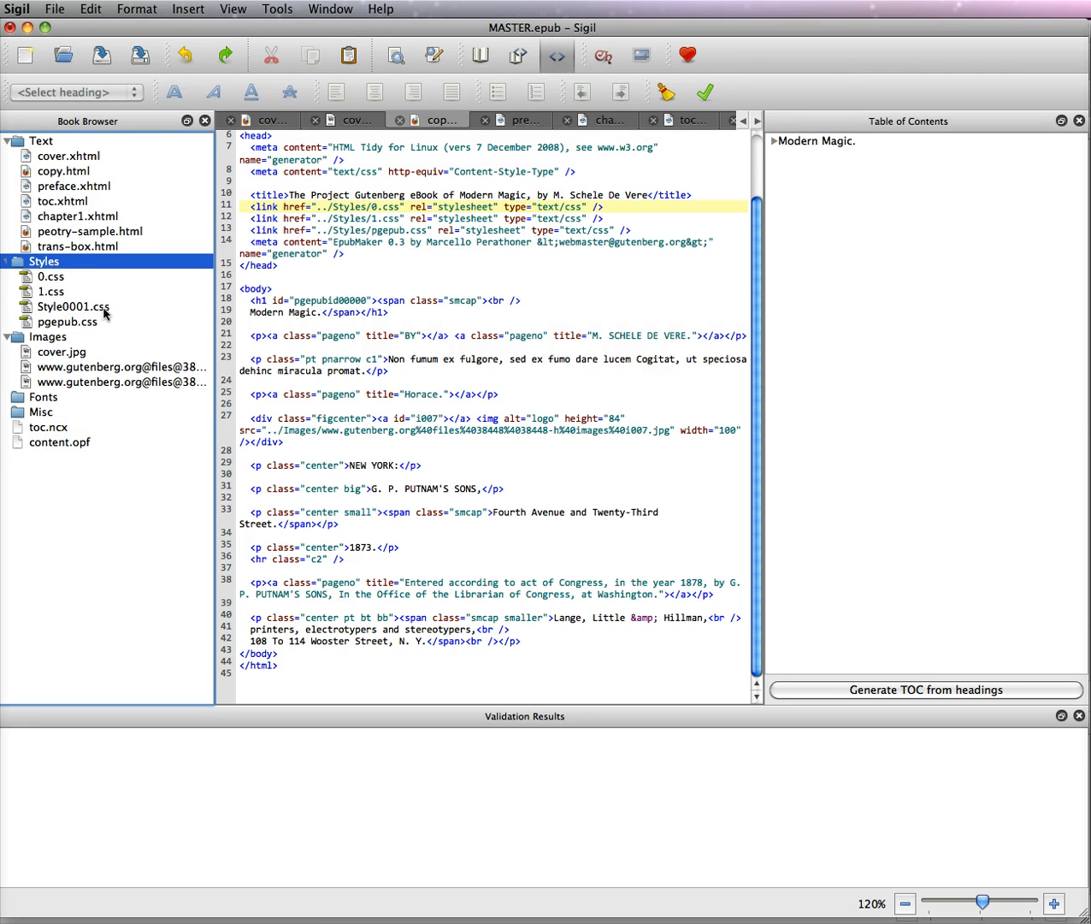
double_click(72, 306)
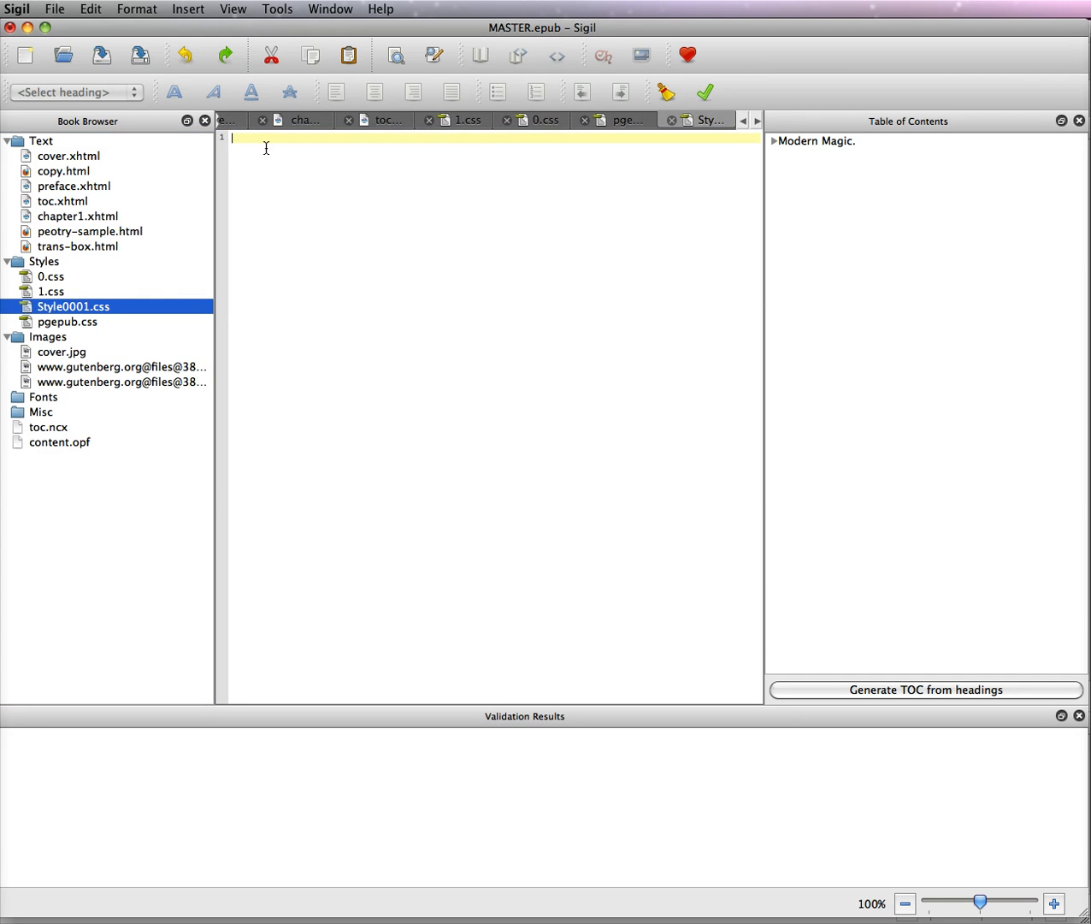
mouse_move(65, 178)
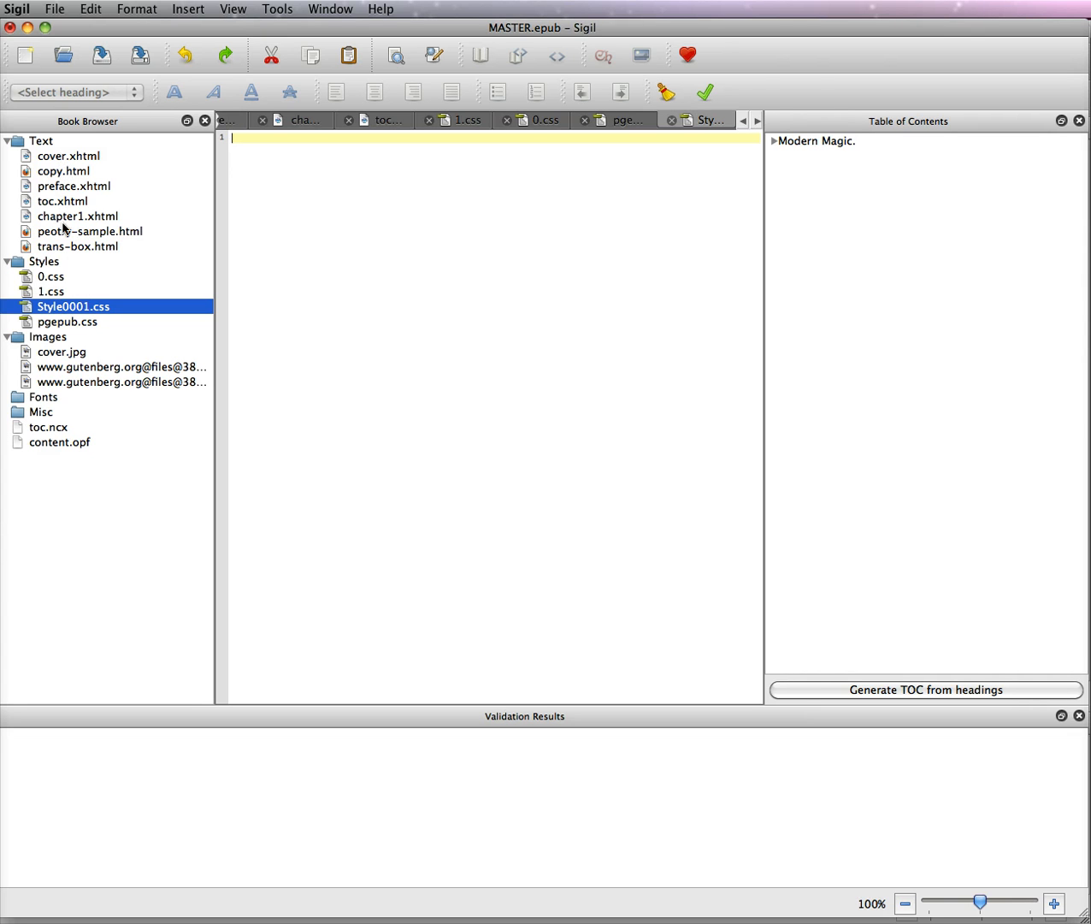
mouse_move(43, 294)
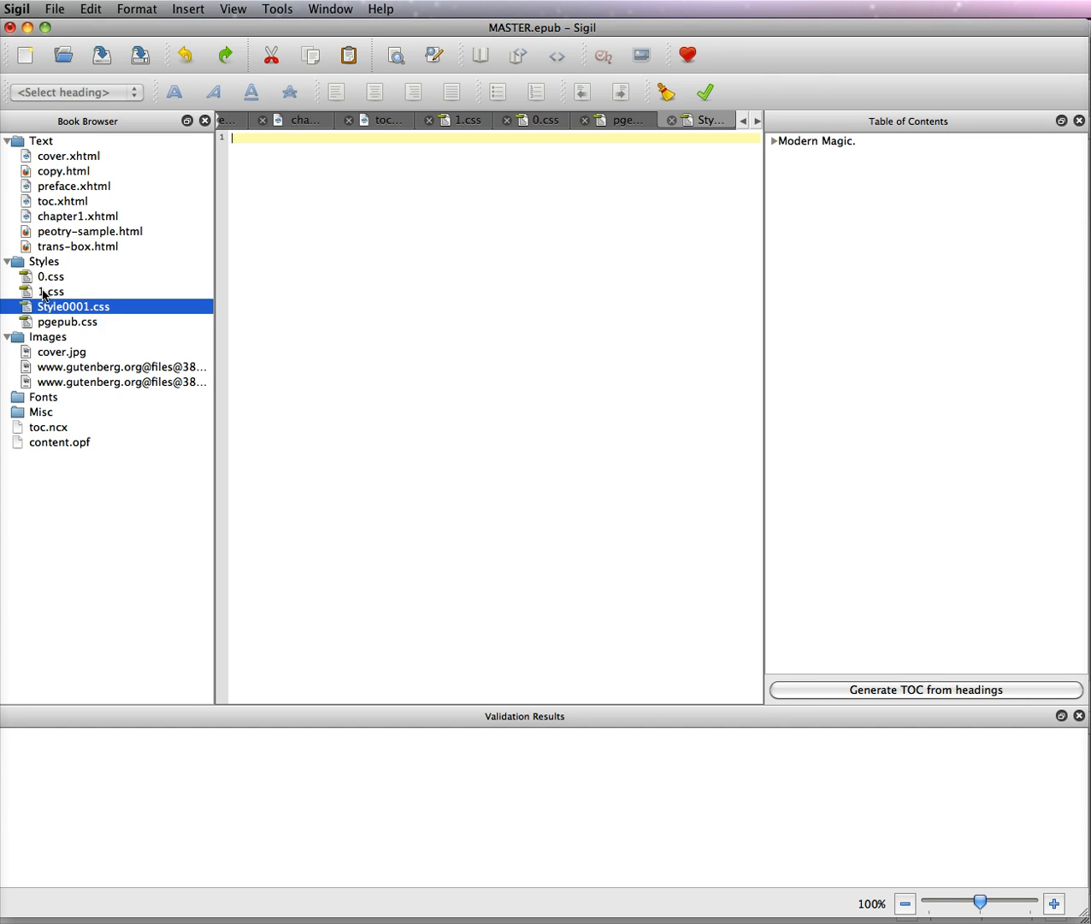
mouse_move(143, 219)
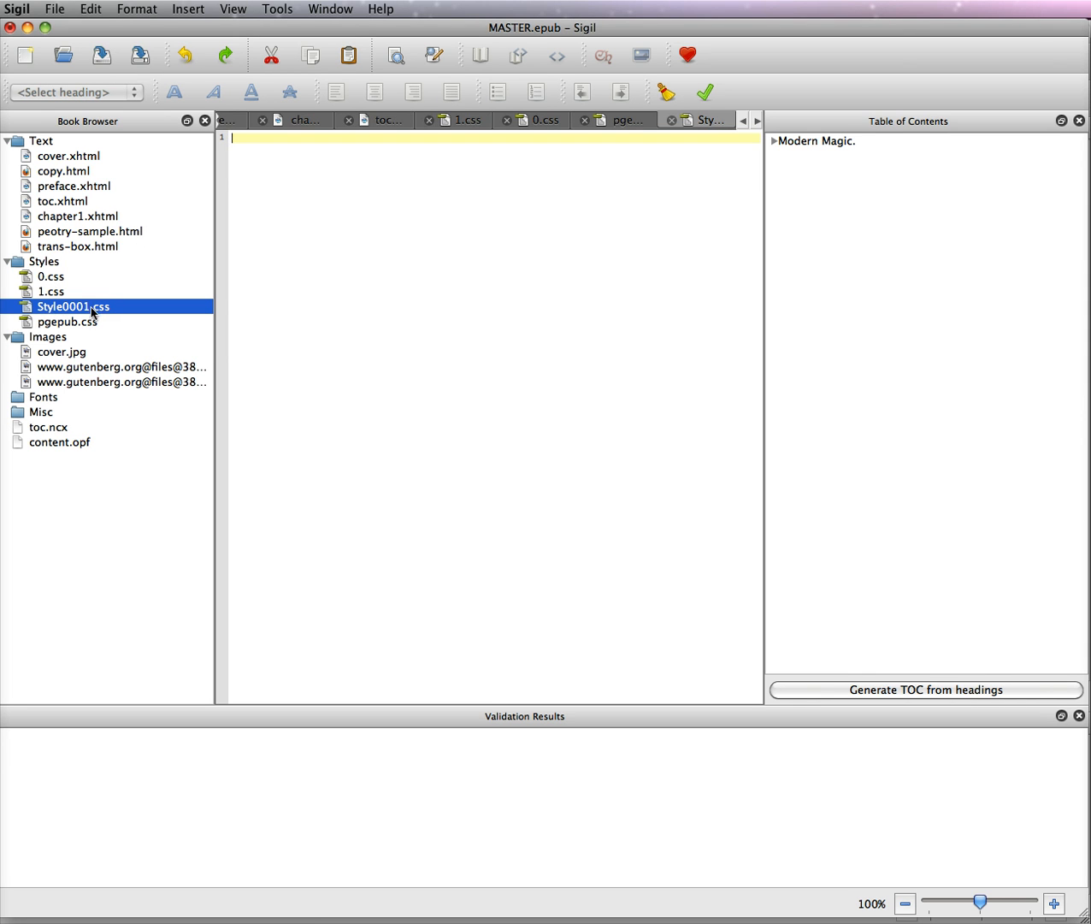
mouse_move(69, 182)
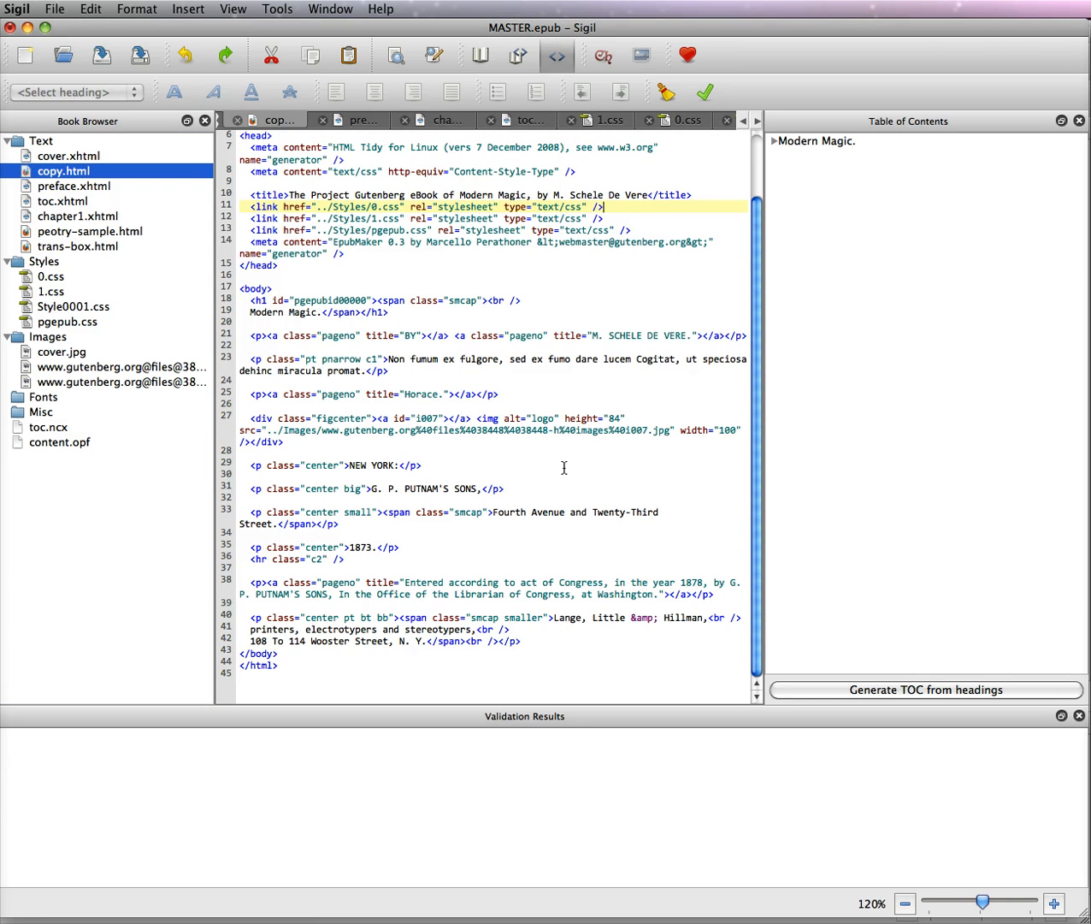
Step: Preview copy.html as a formatted page, then return to its source markup
click(479, 55)
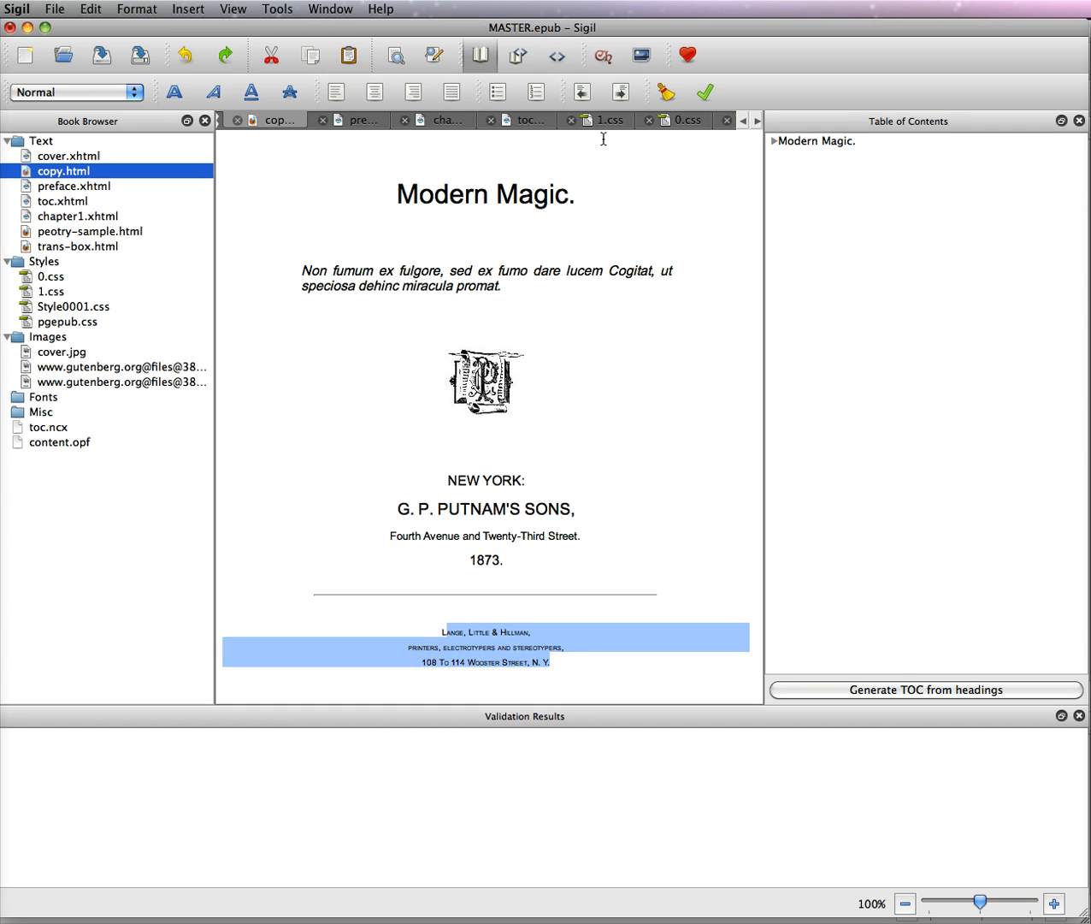
mouse_move(558, 55)
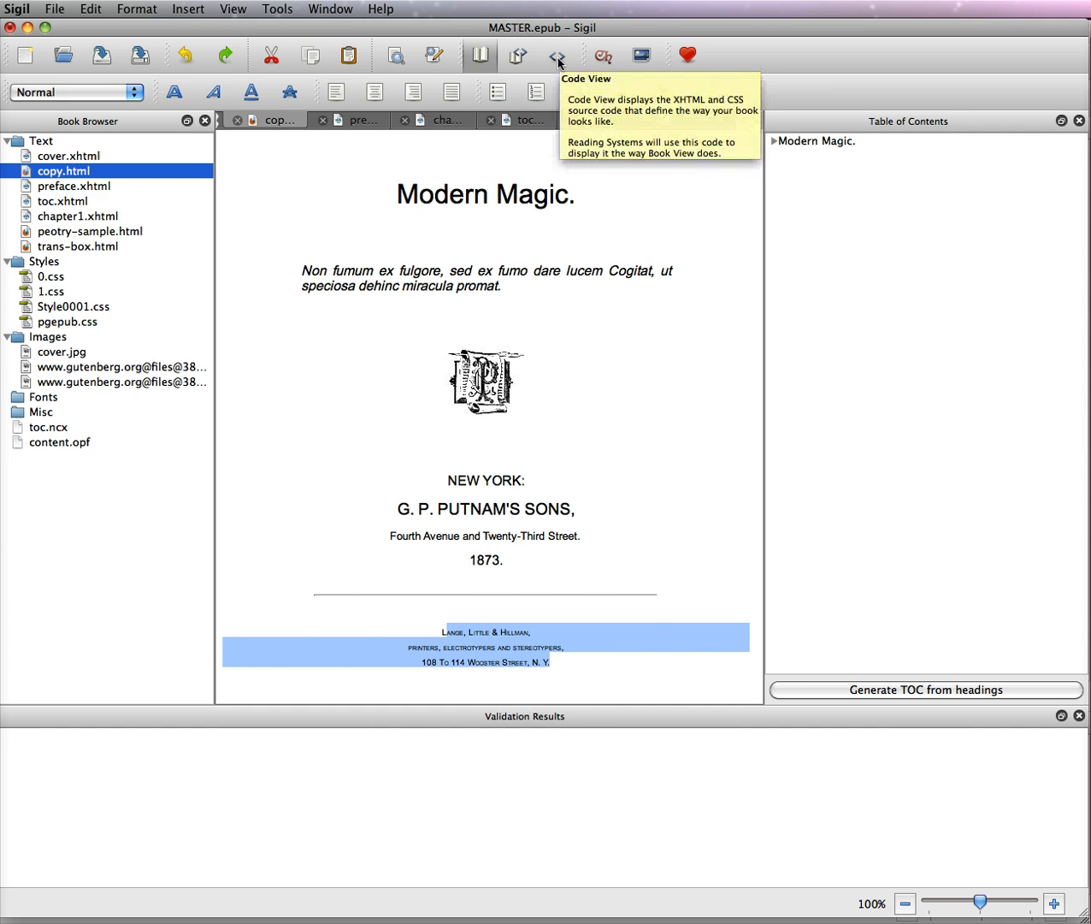
click(556, 55)
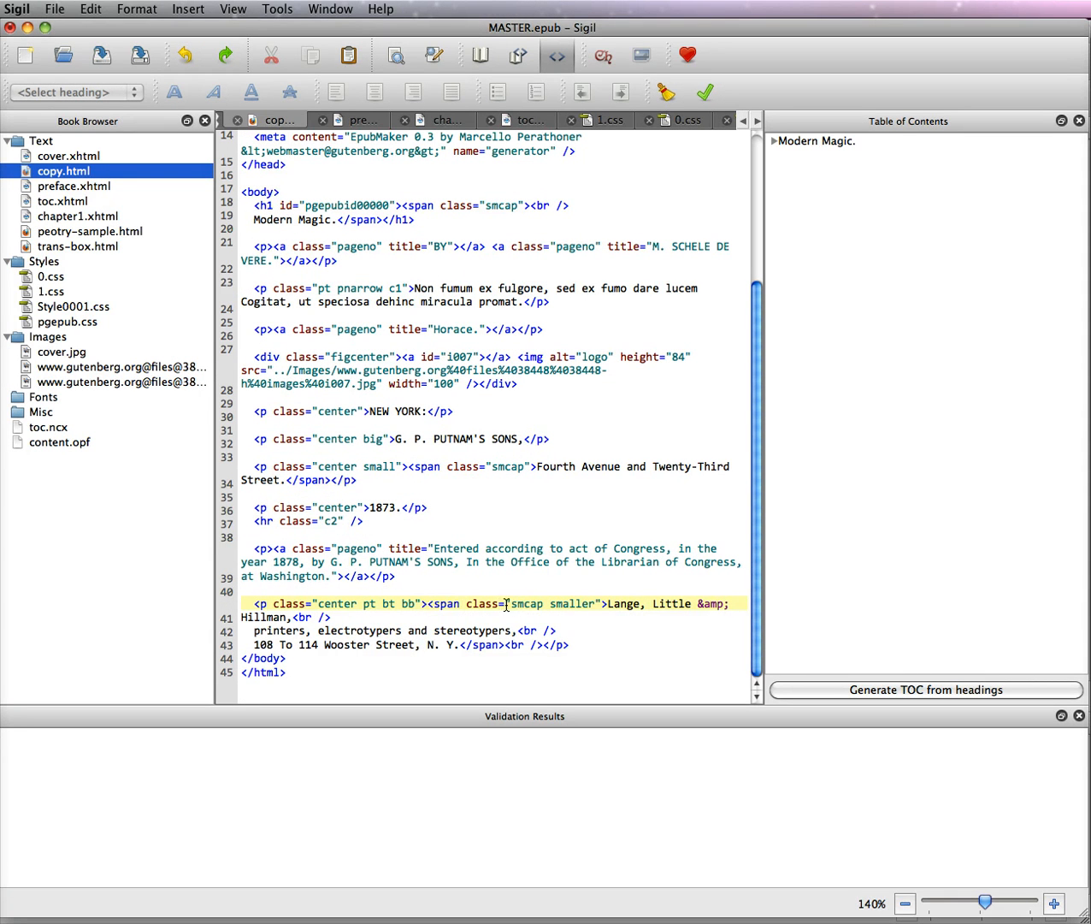
mouse_move(590, 604)
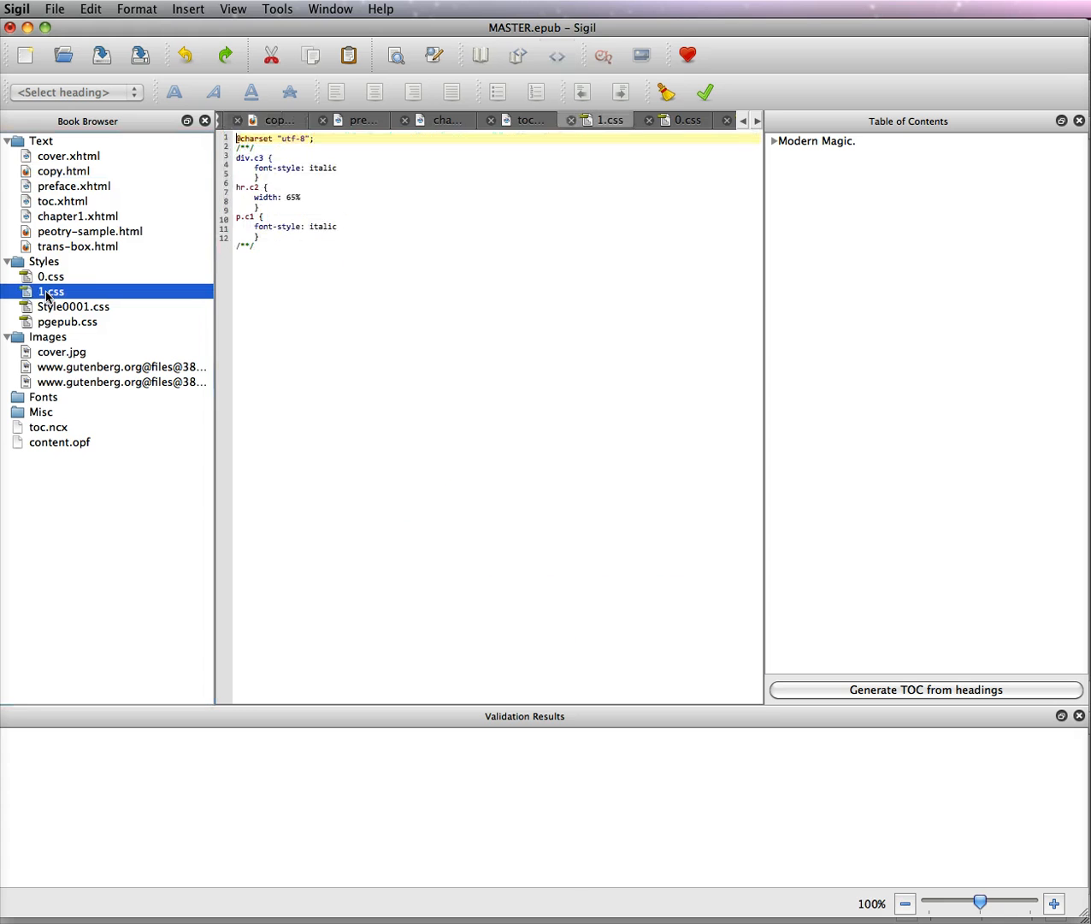
Step: Open 0.css and scroll to its .smaller rule setting font-size to 60%
click(52, 278)
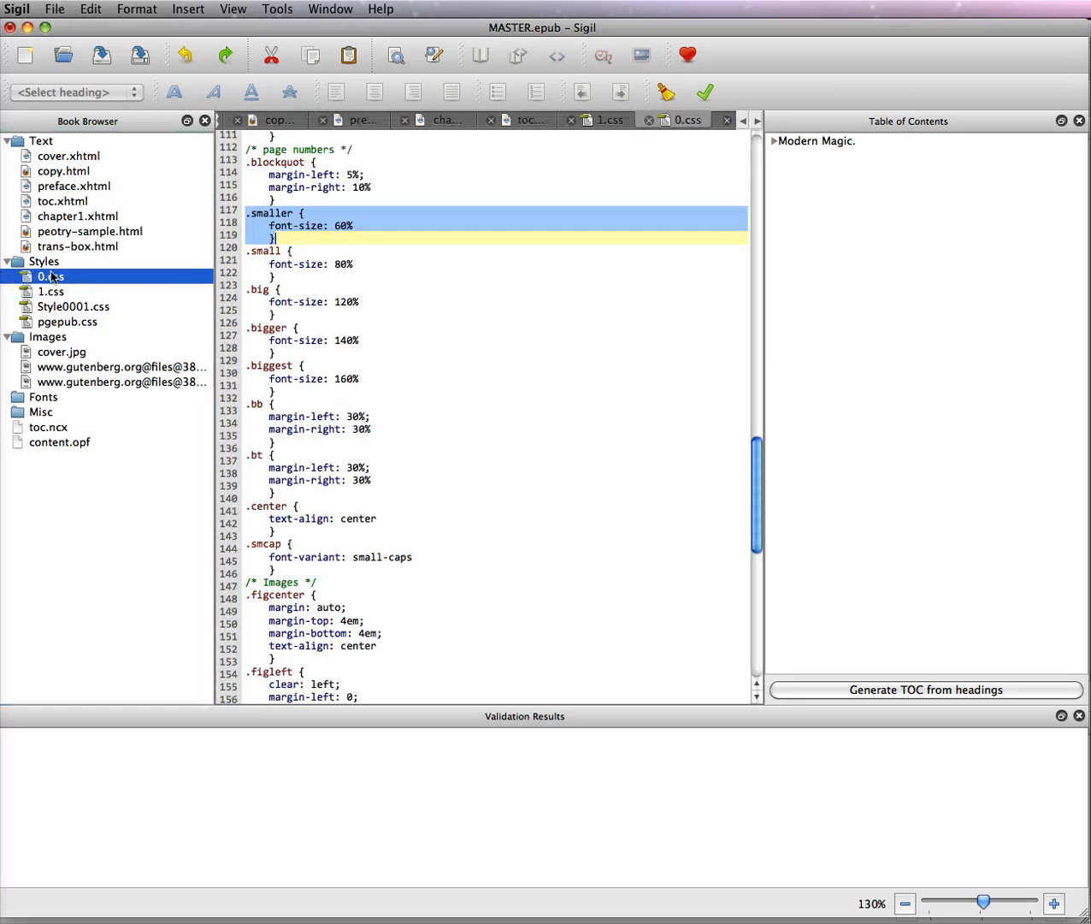
click(479, 404)
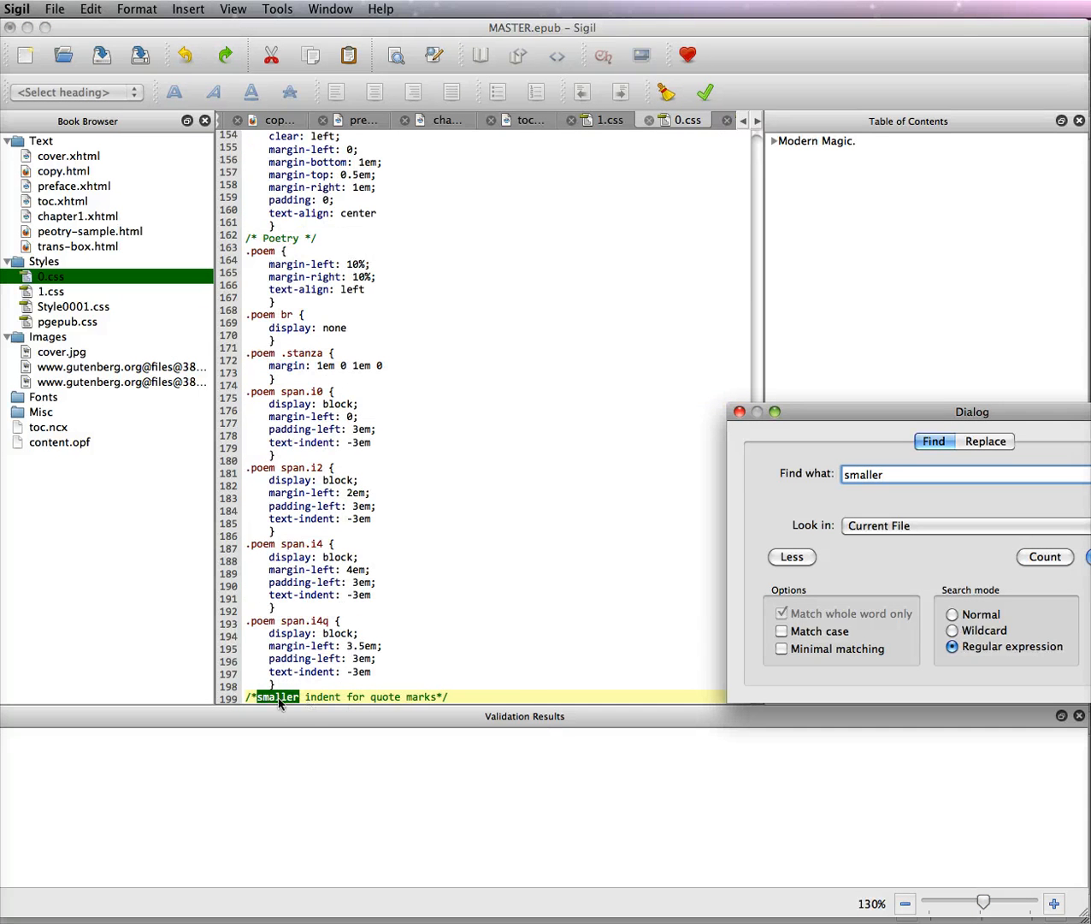
mouse_move(279, 697)
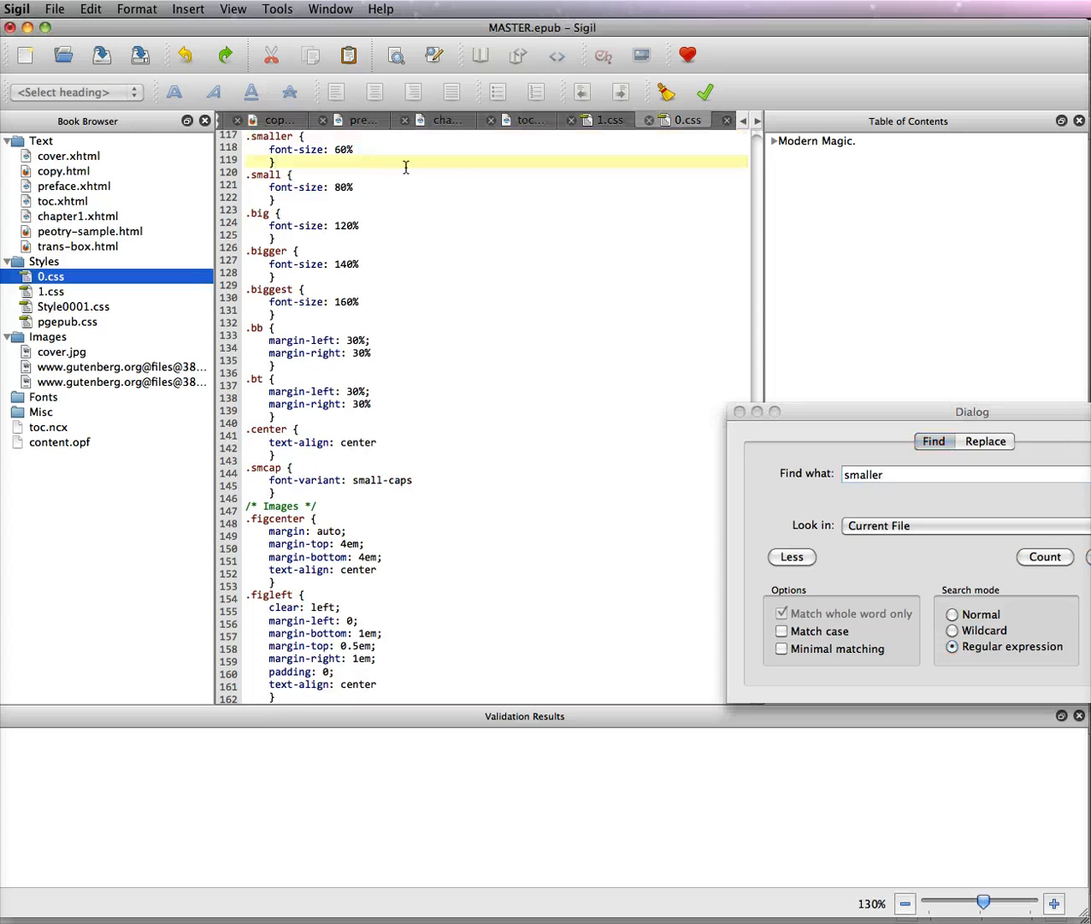
scroll(up, 3)
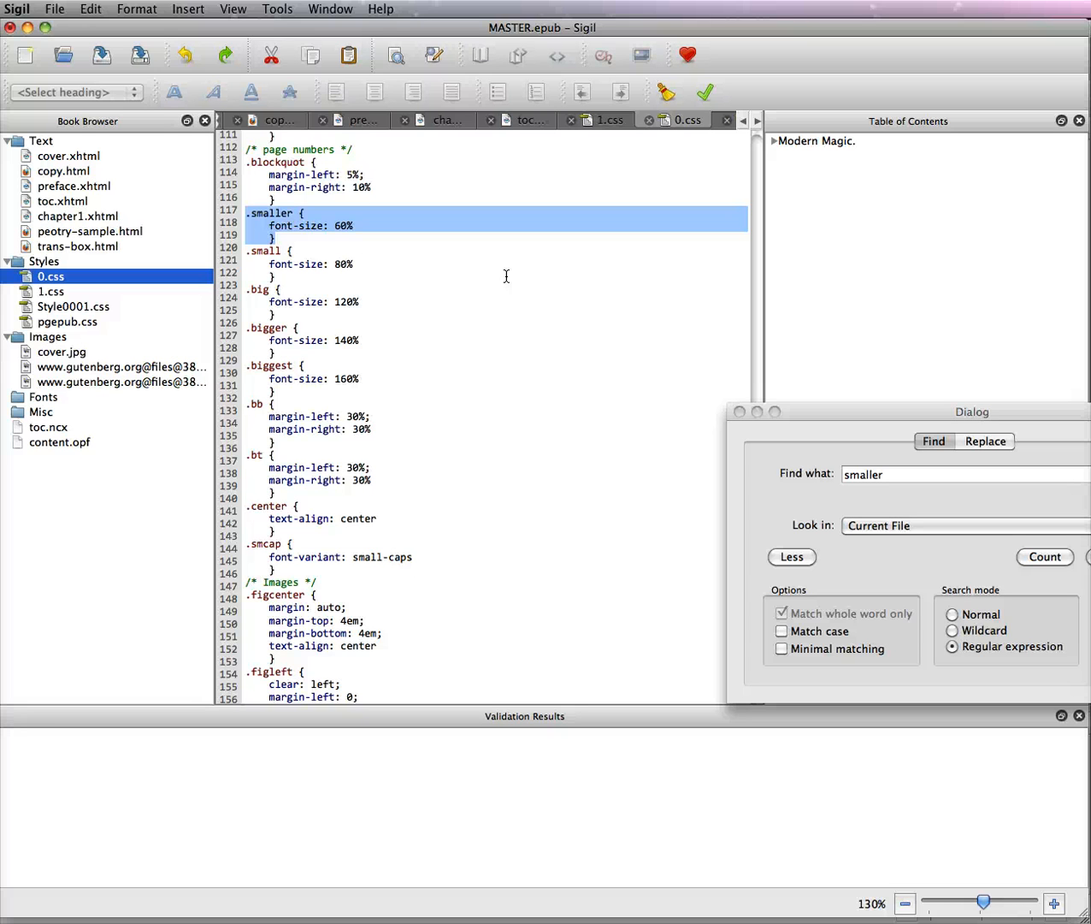
mouse_move(397, 226)
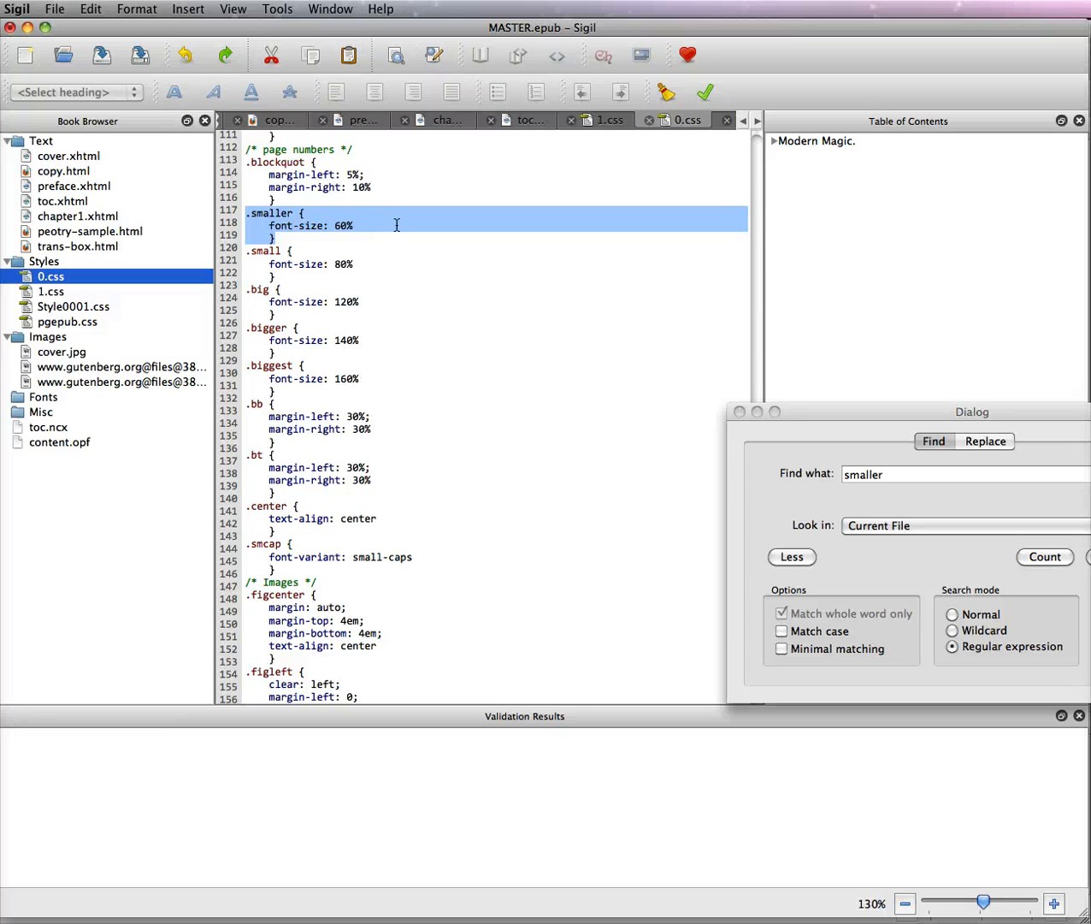
Step: Place the copied .smaller rule in Style0001.css and start new lines below it
click(72, 306)
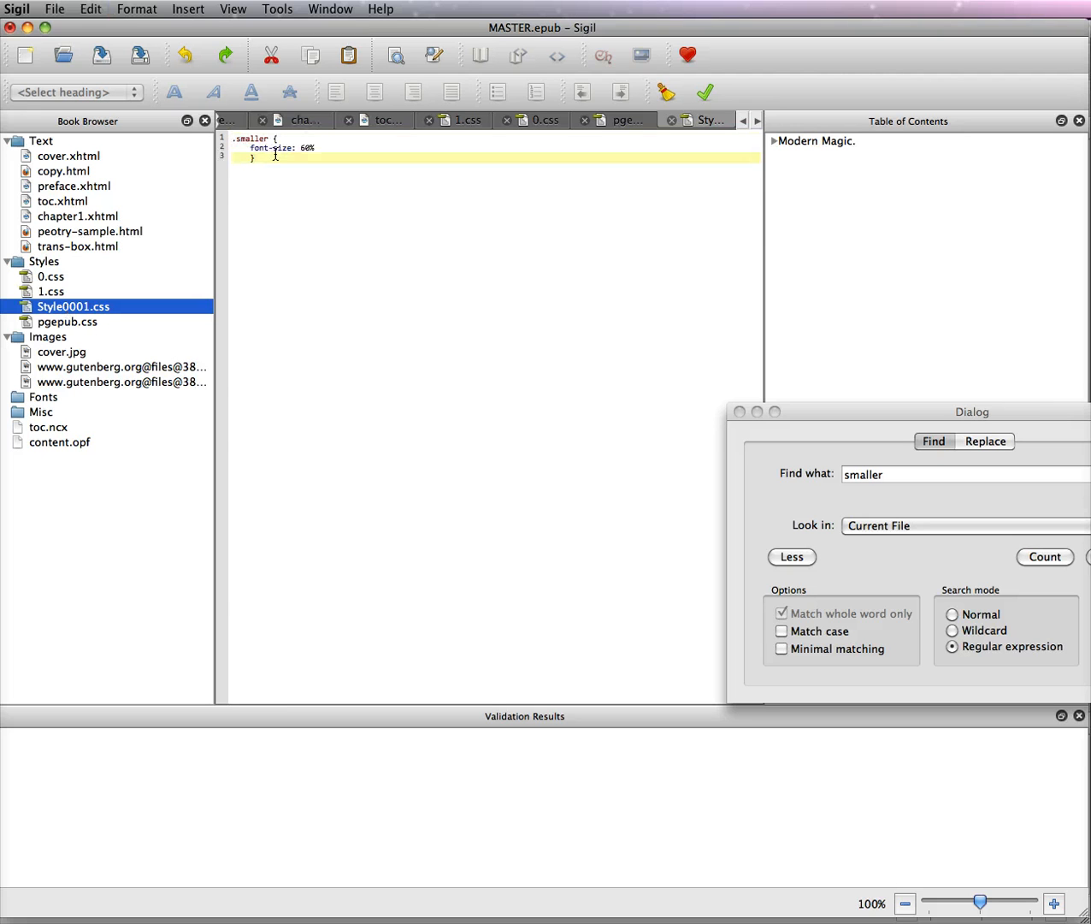
key(Return)
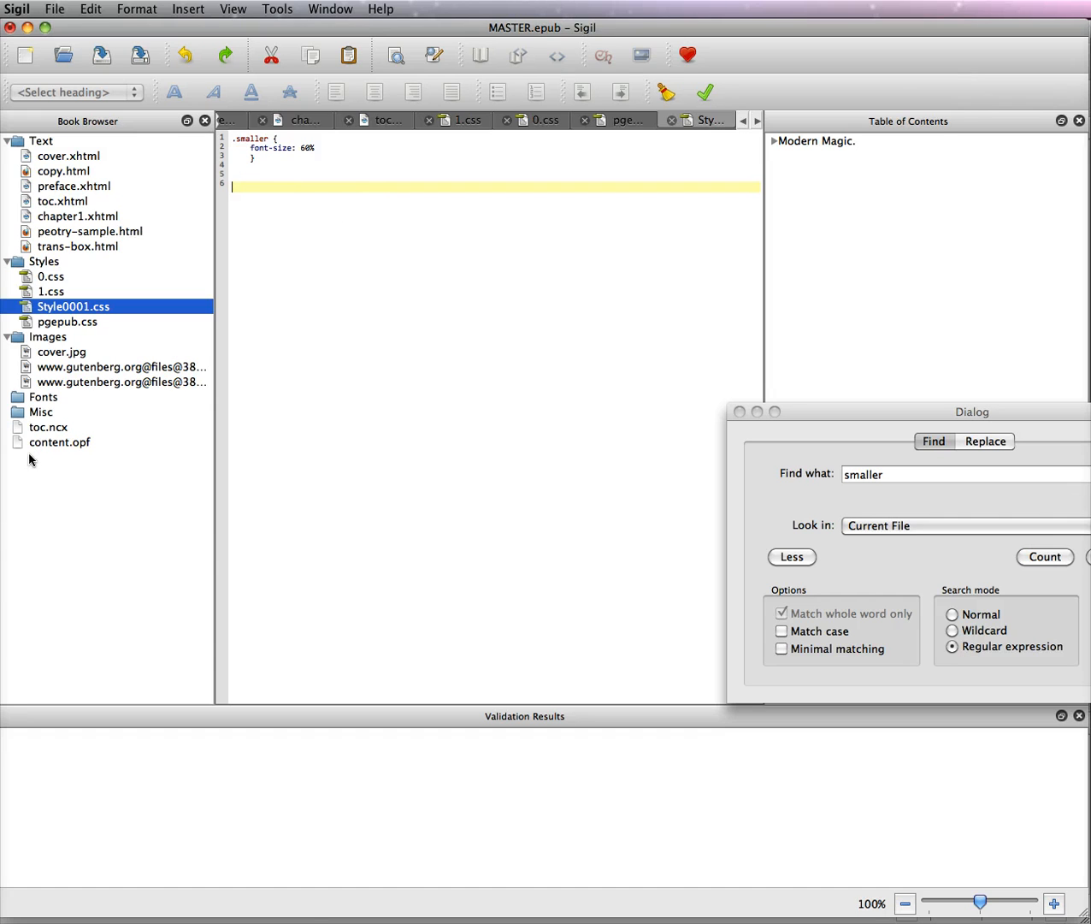
mouse_move(72, 174)
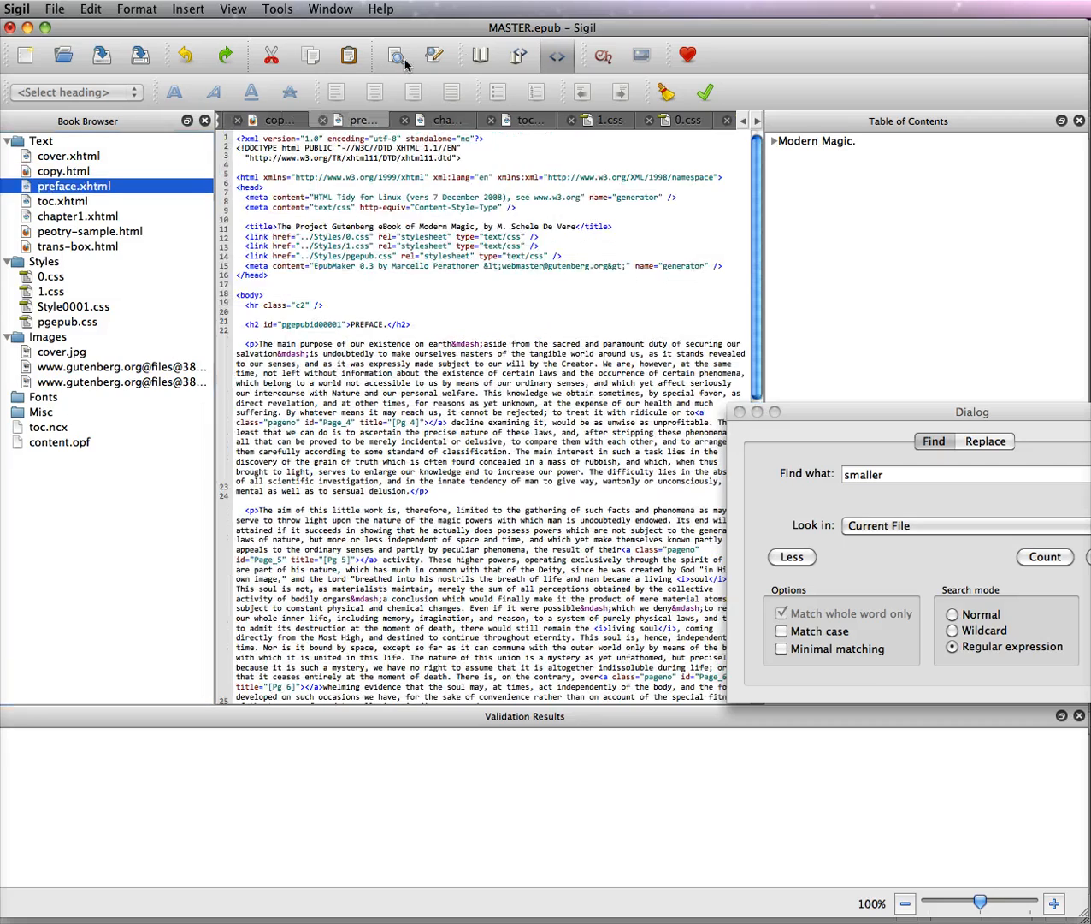
Step: Switch to the rendered page view and open the poetry sample page
click(479, 55)
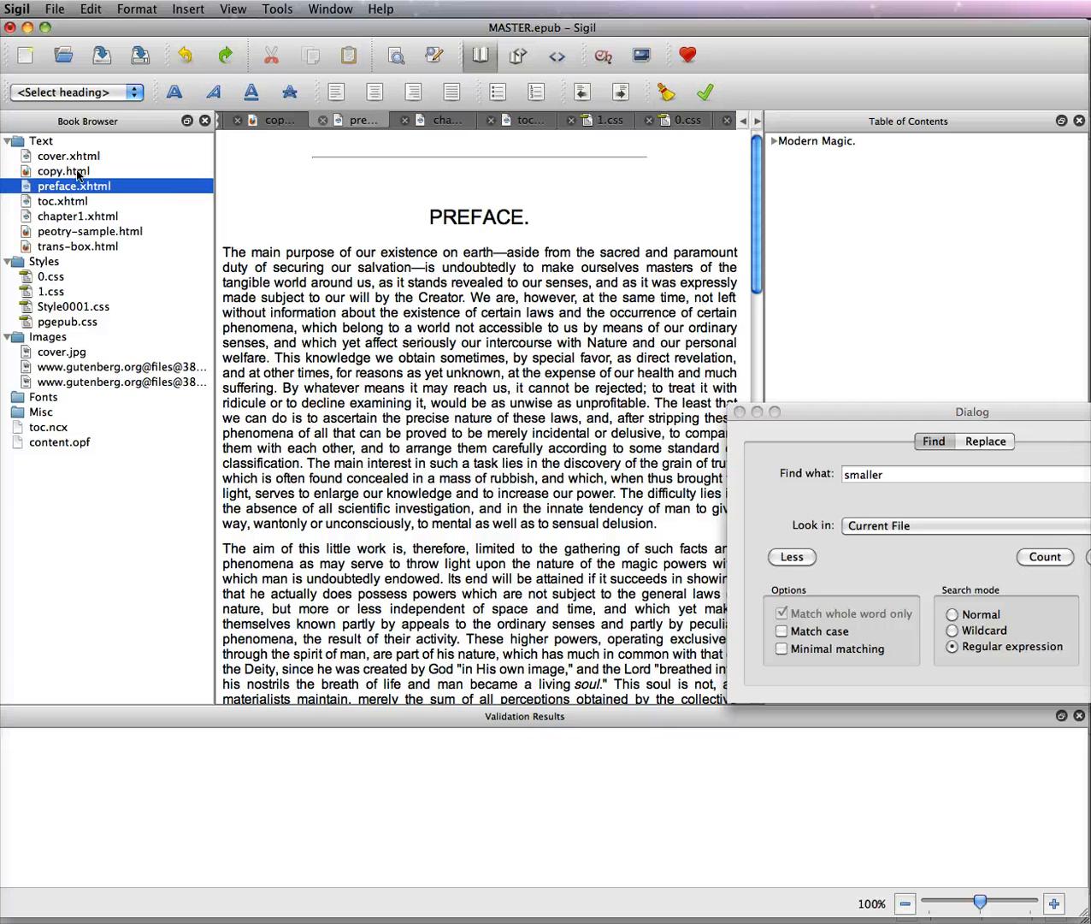
mouse_move(77, 205)
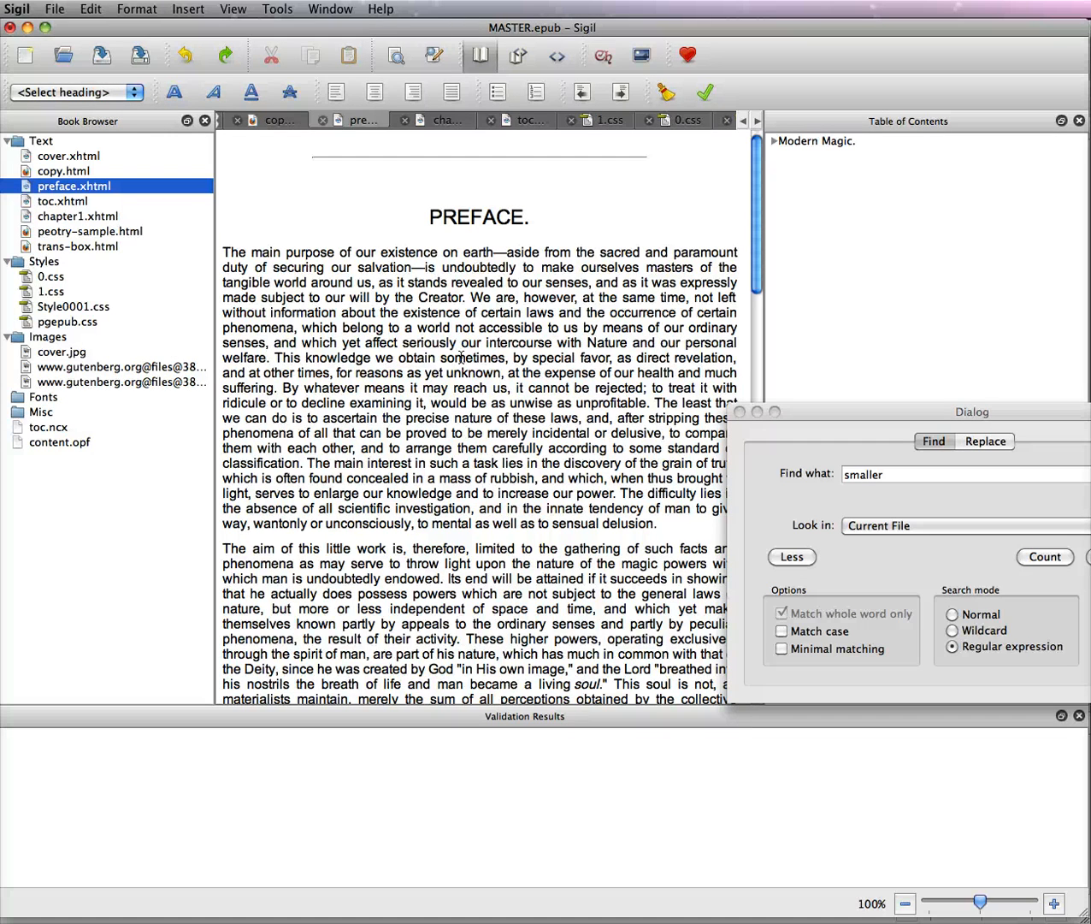
click(89, 231)
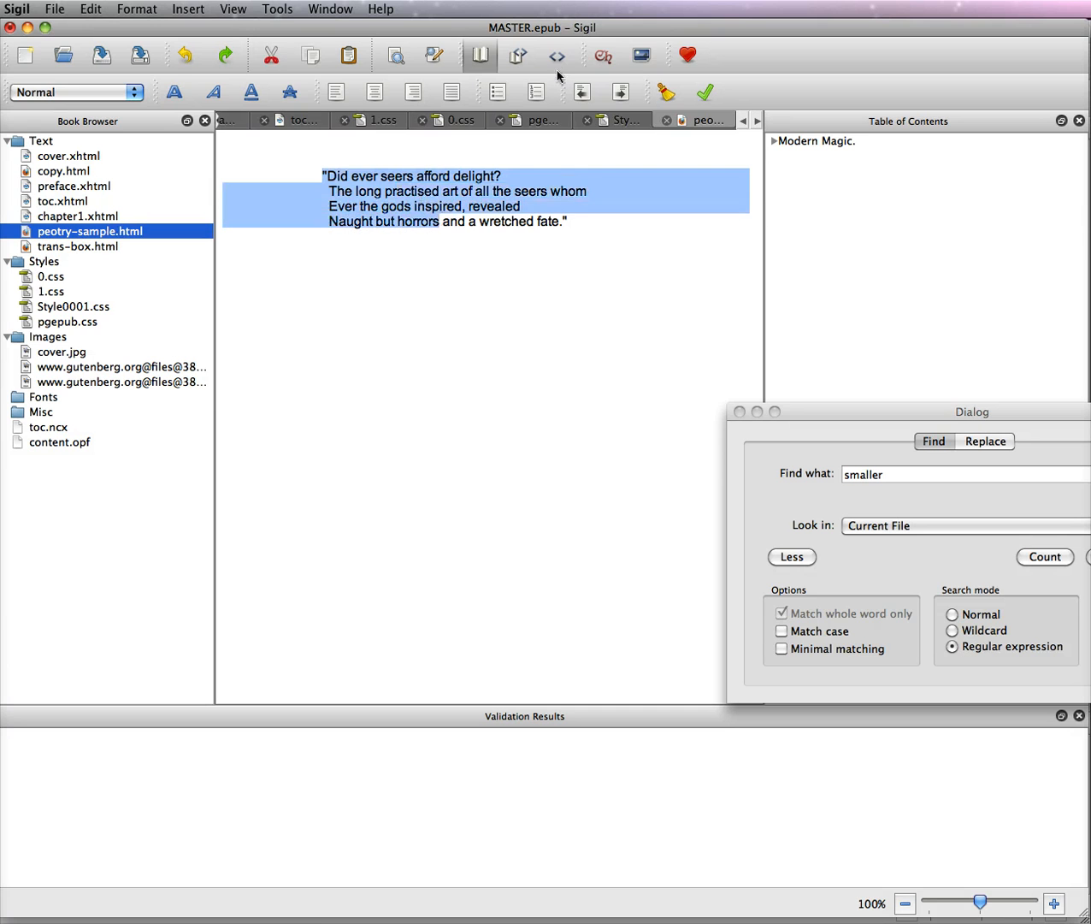
Step: View the poetry page's code and scroll through the poem's class markup
click(556, 55)
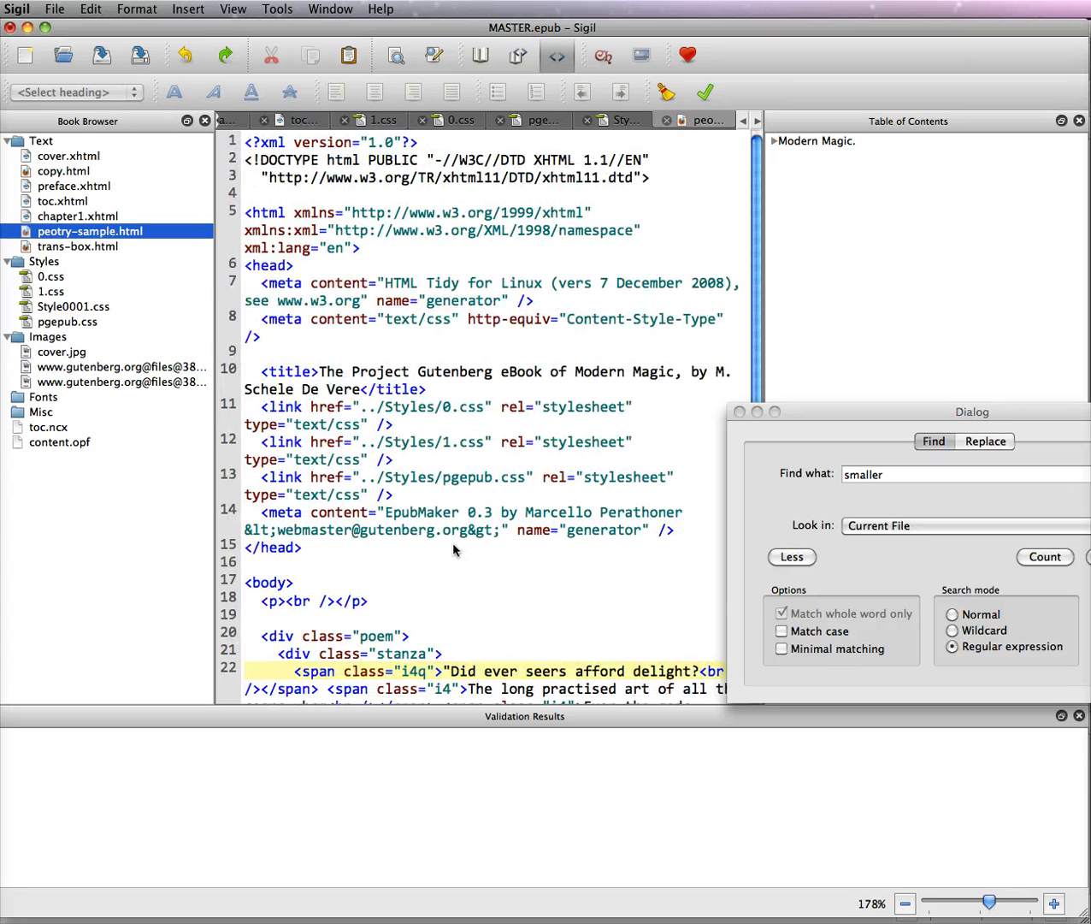
scroll(down, 3)
text(poem)
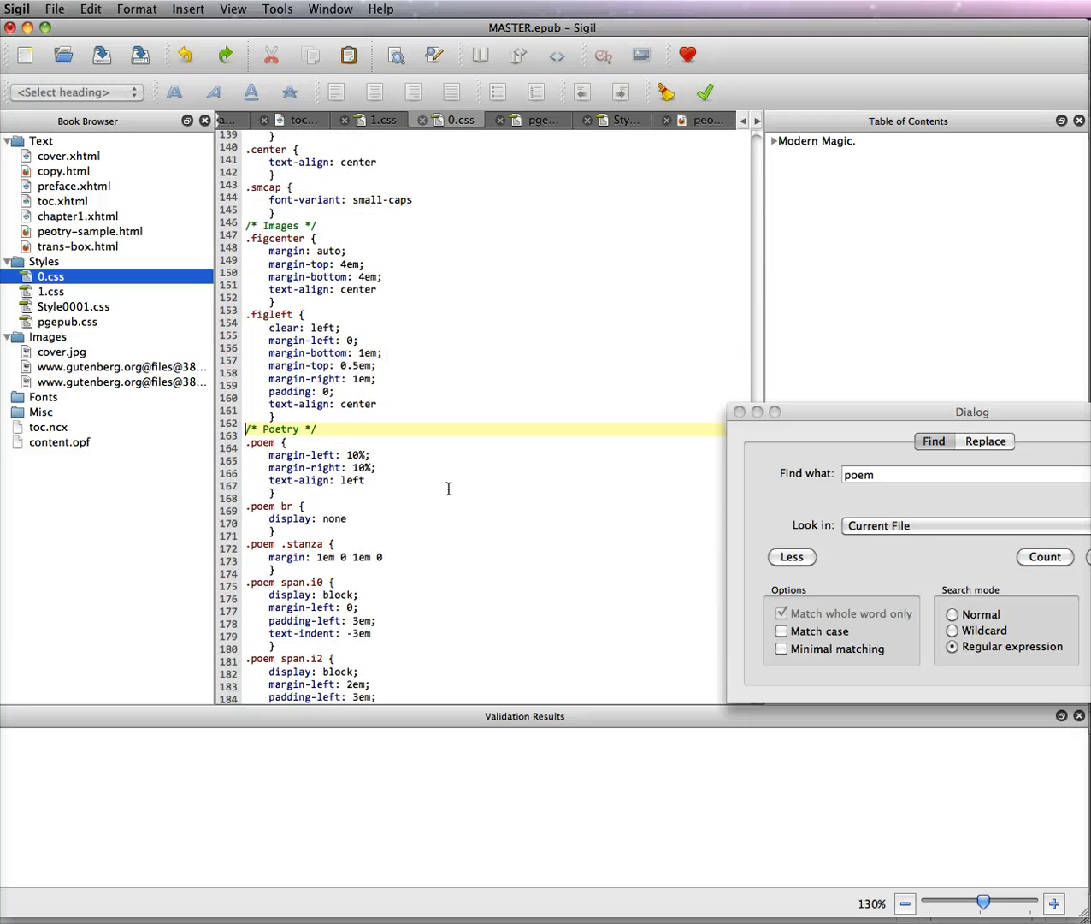
Step: Paste the copied Poetry rules into Style0001.css below the .smaller rule
scroll(down, 3)
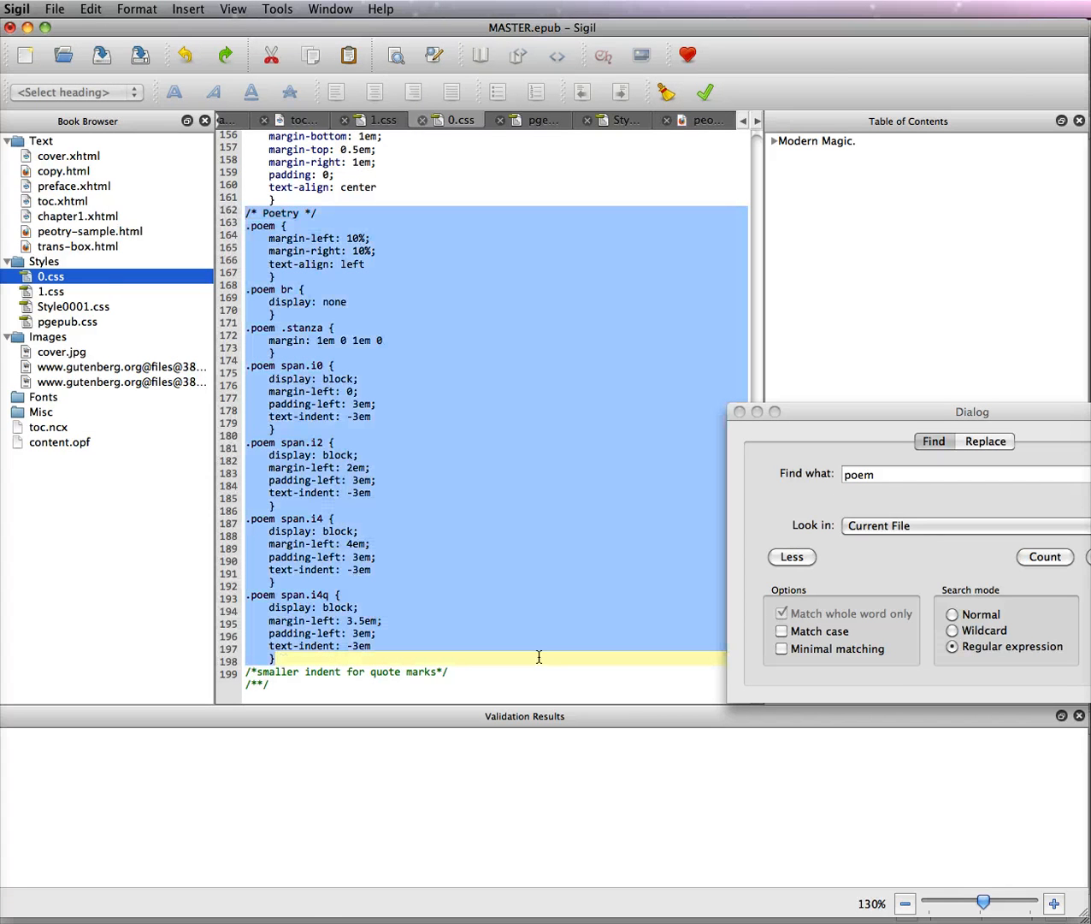
mouse_move(209, 233)
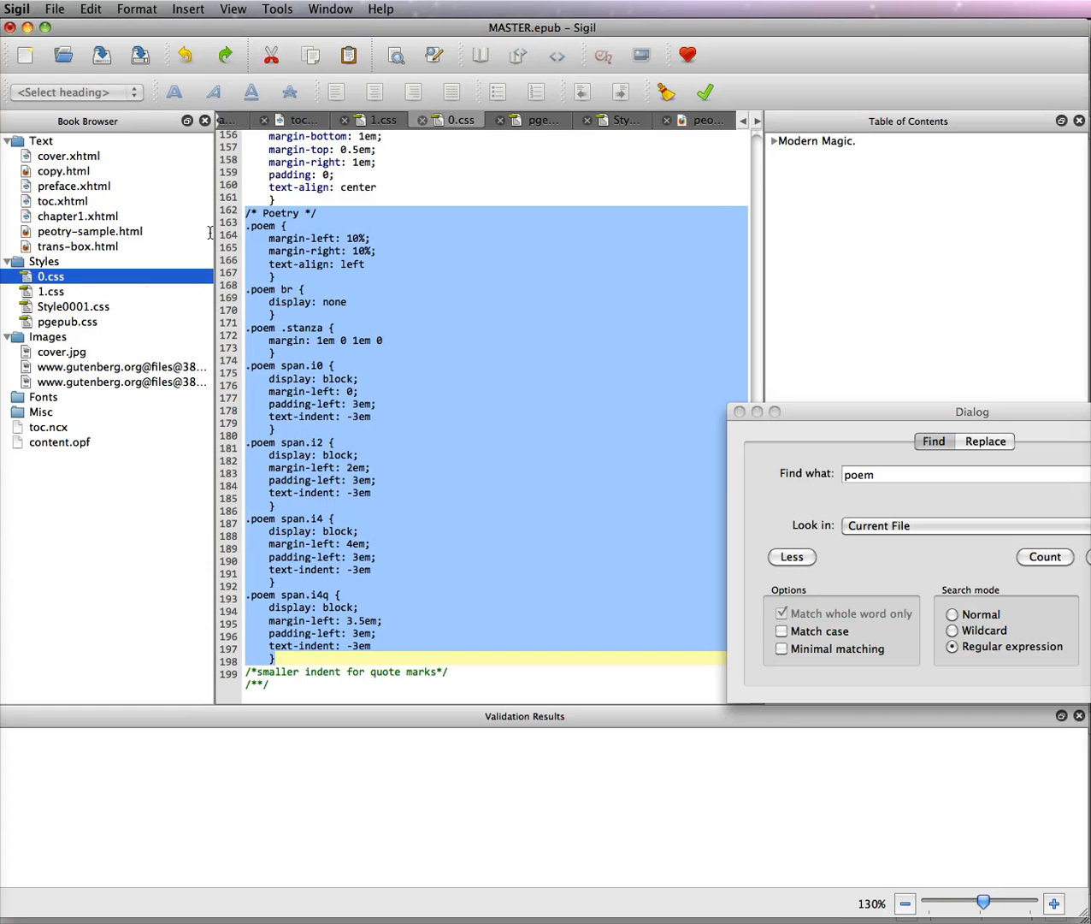
mouse_move(106, 342)
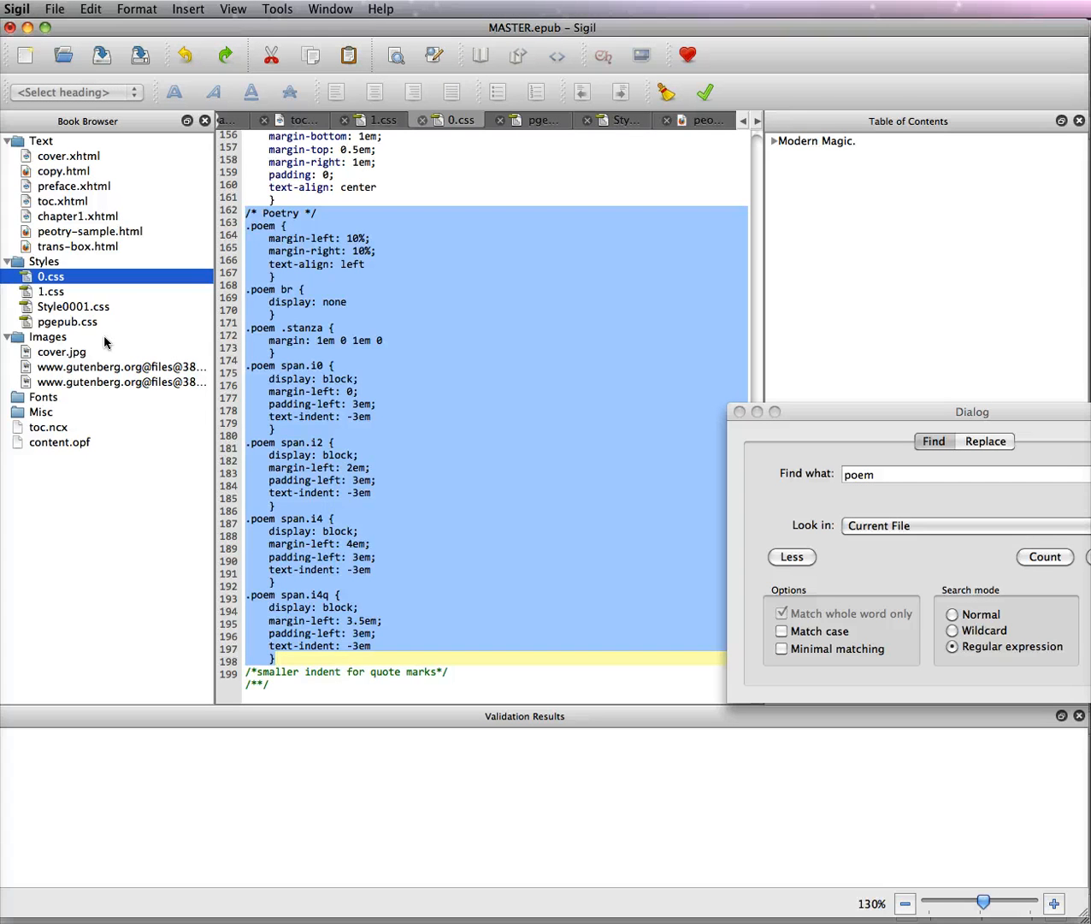
click(74, 307)
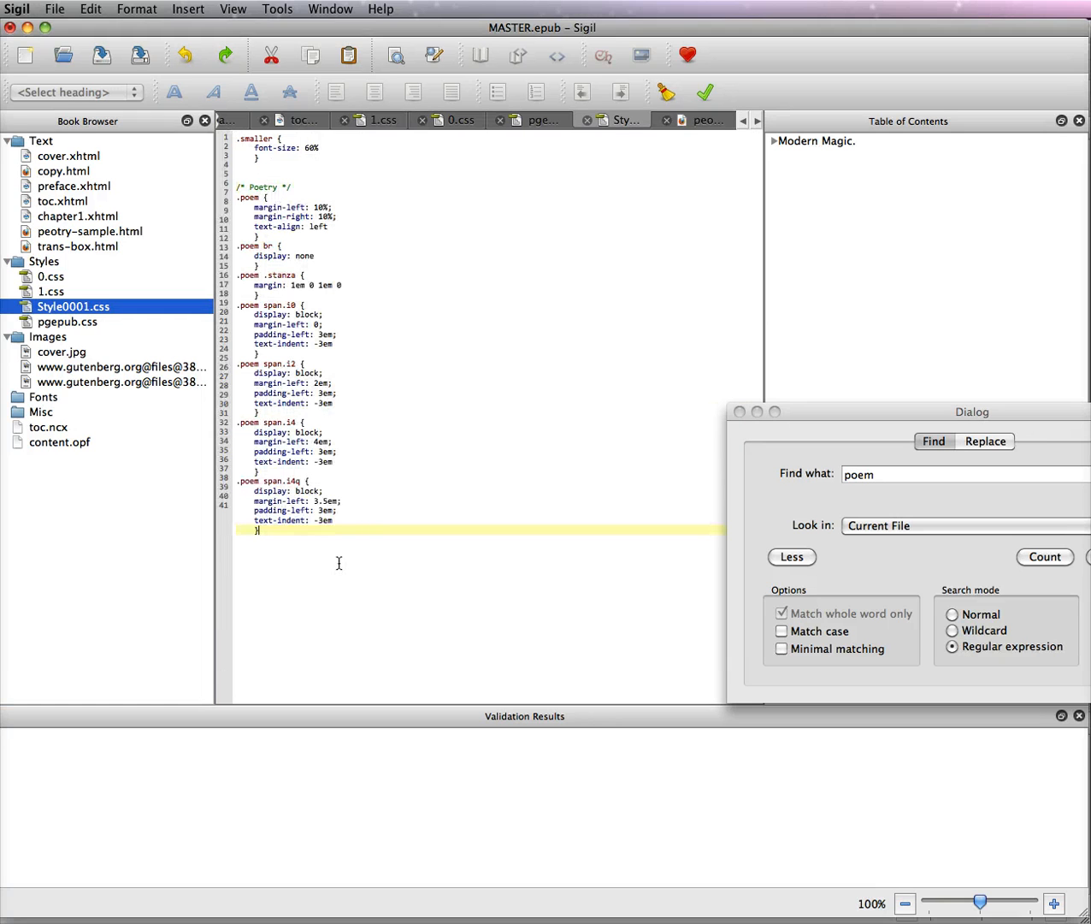
Step: Choose Add Existing Items from the Styles folder's options to import a stylesheet
right_click(45, 260)
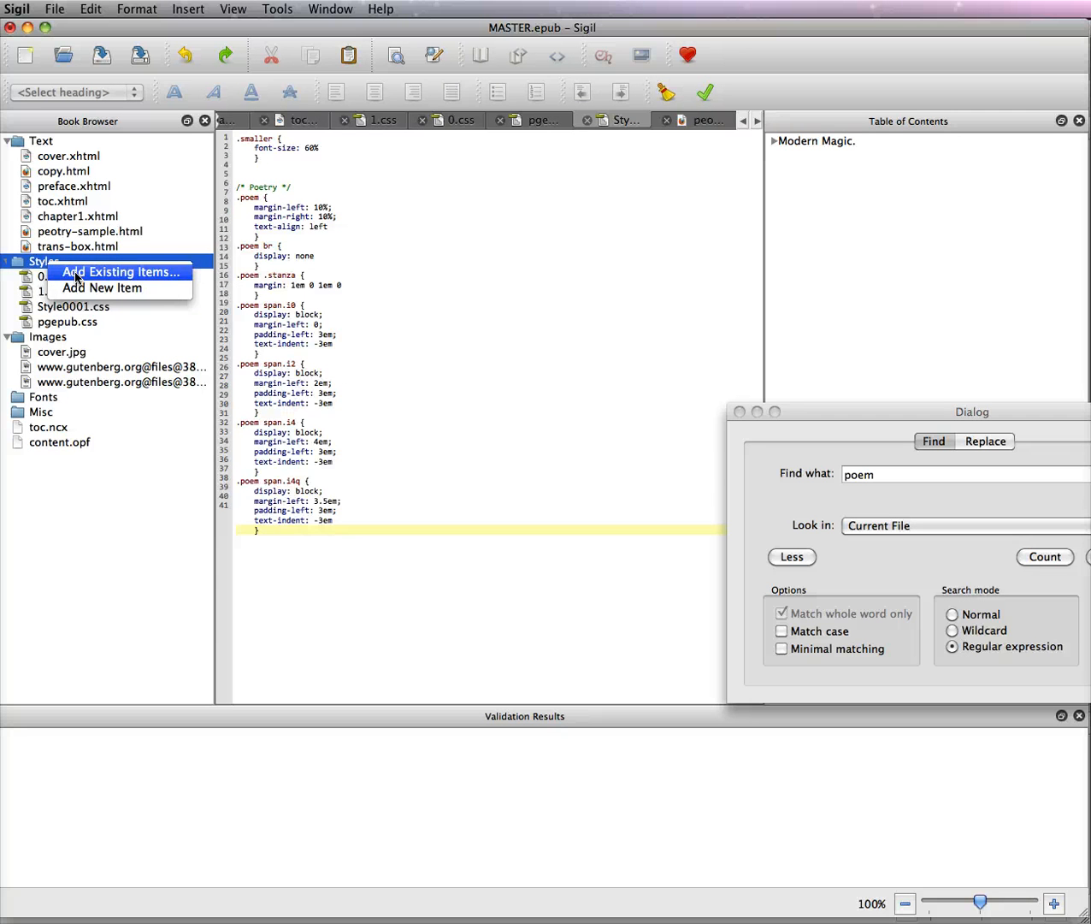
click(120, 270)
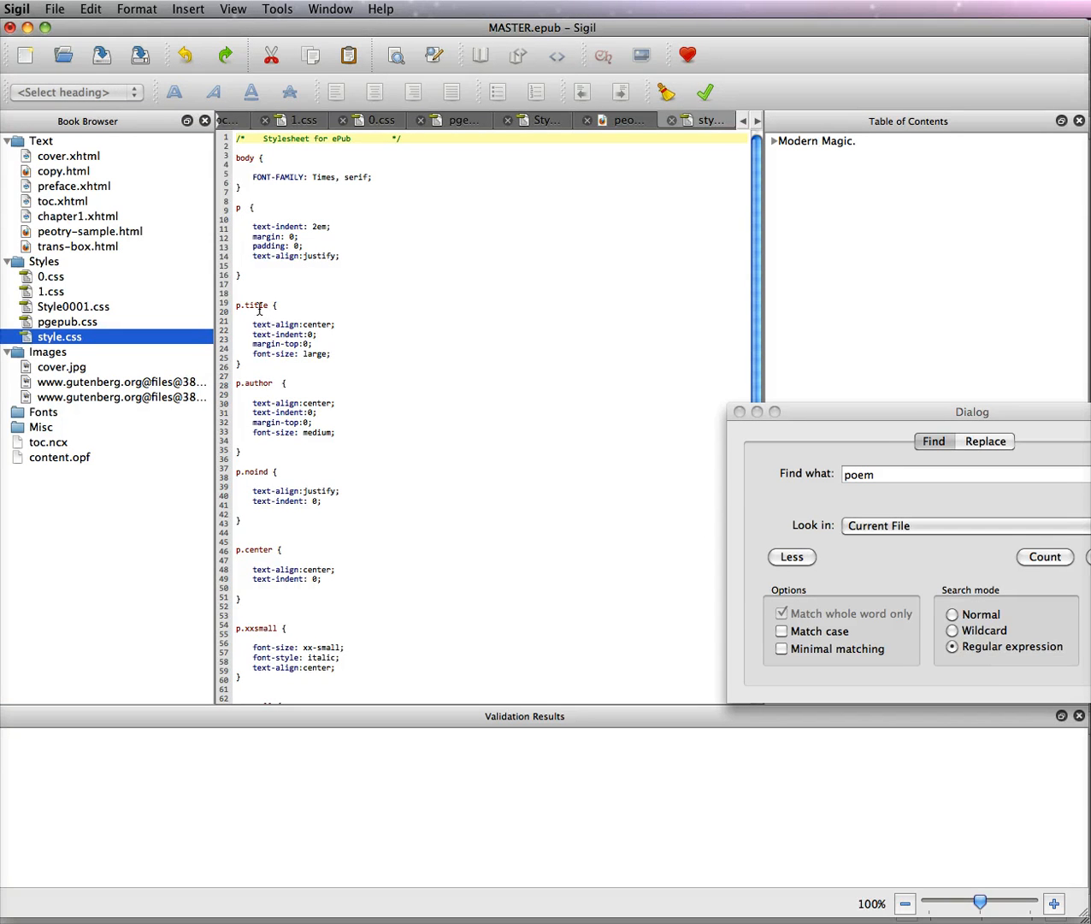
mouse_move(246, 472)
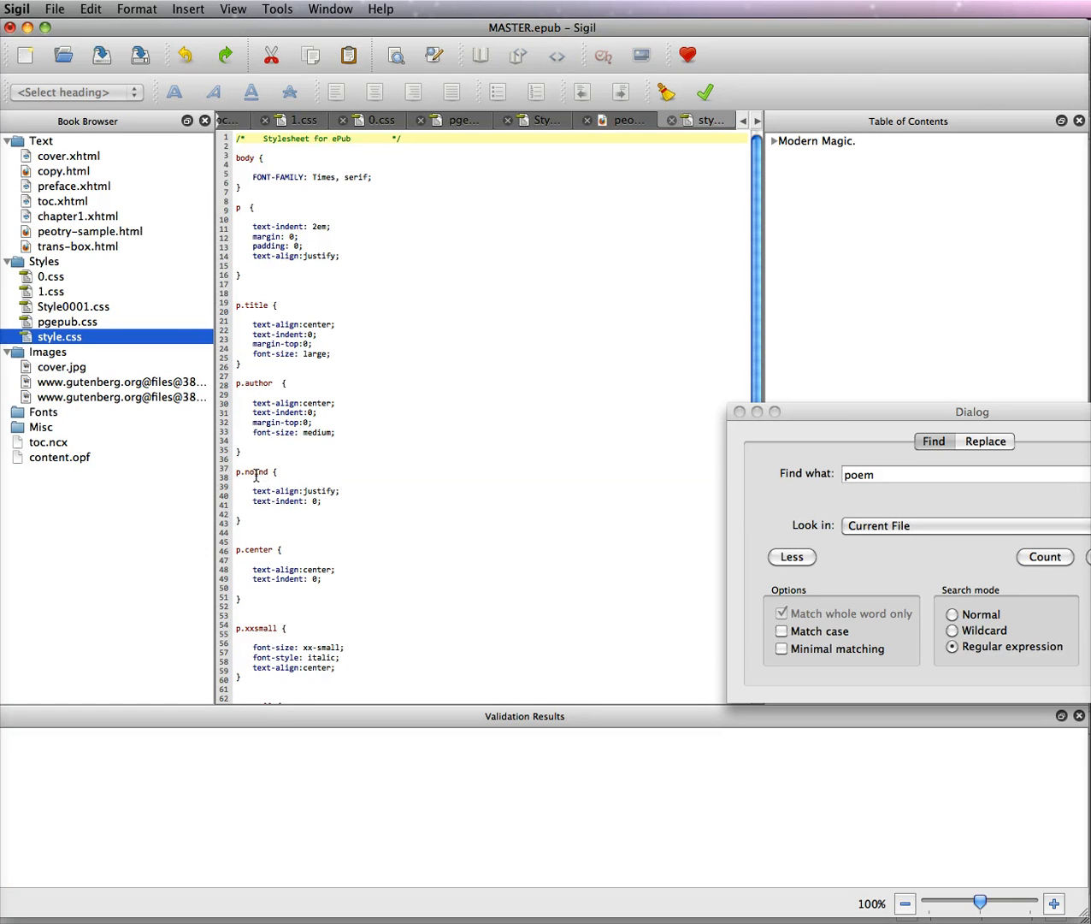
Step: Enlarge the text of the imported style.css showing its p.title, p.author, p.noind rules
click(1053, 904)
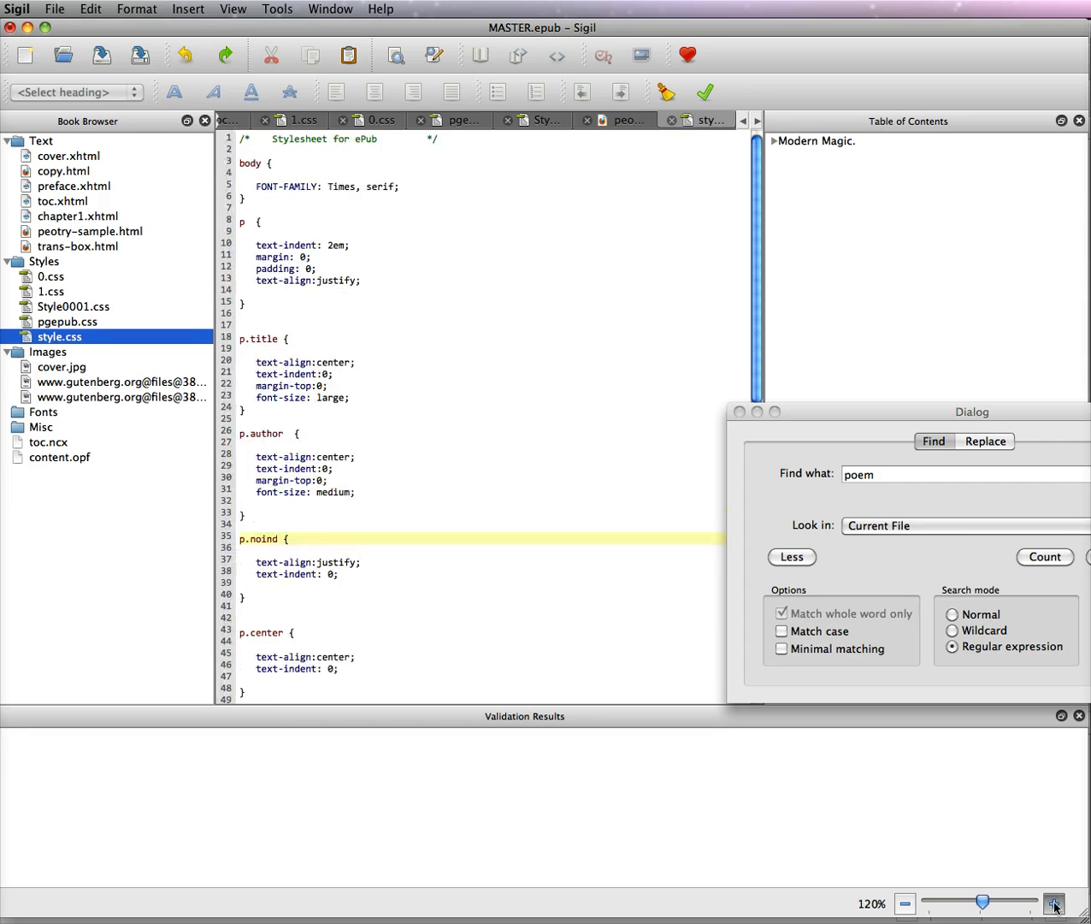
Step: Close Find & Replace and scroll through style.css's p.xxsmall, span.underline, div.align and heading rules
click(1054, 903)
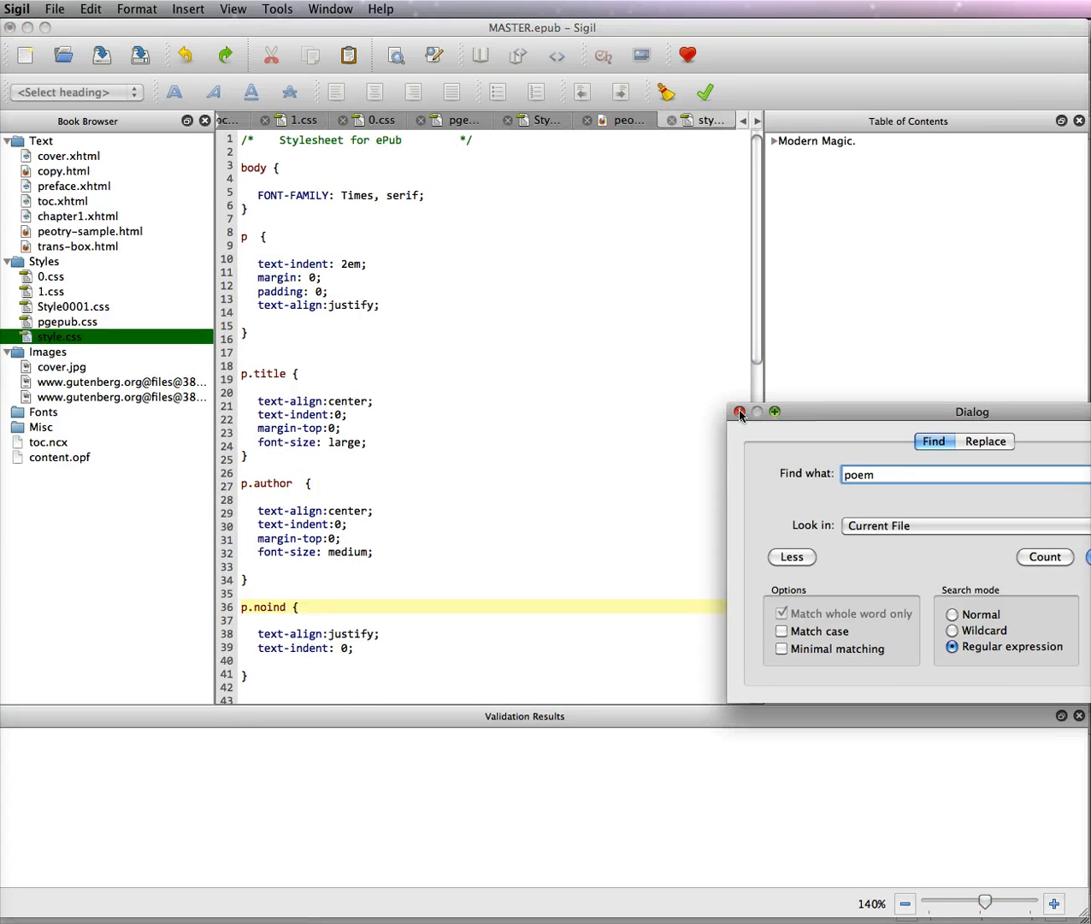
click(739, 411)
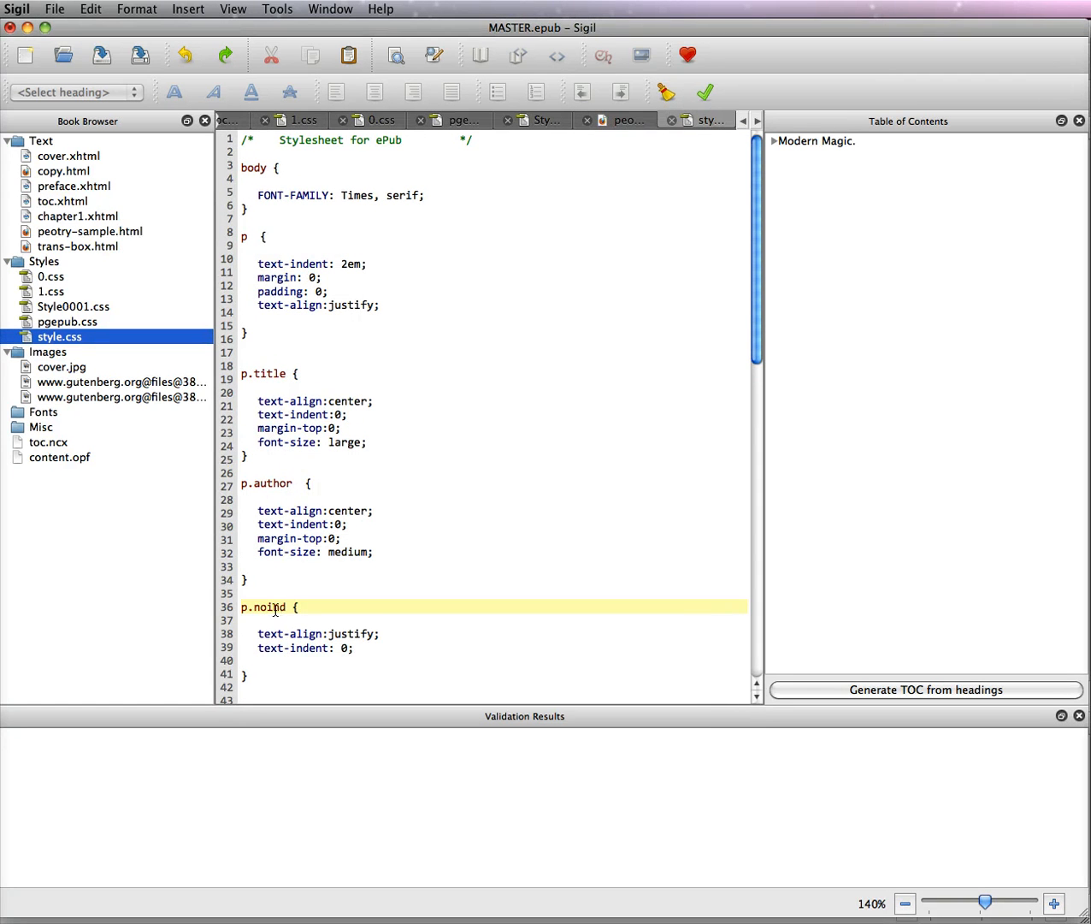
scroll(down, 3)
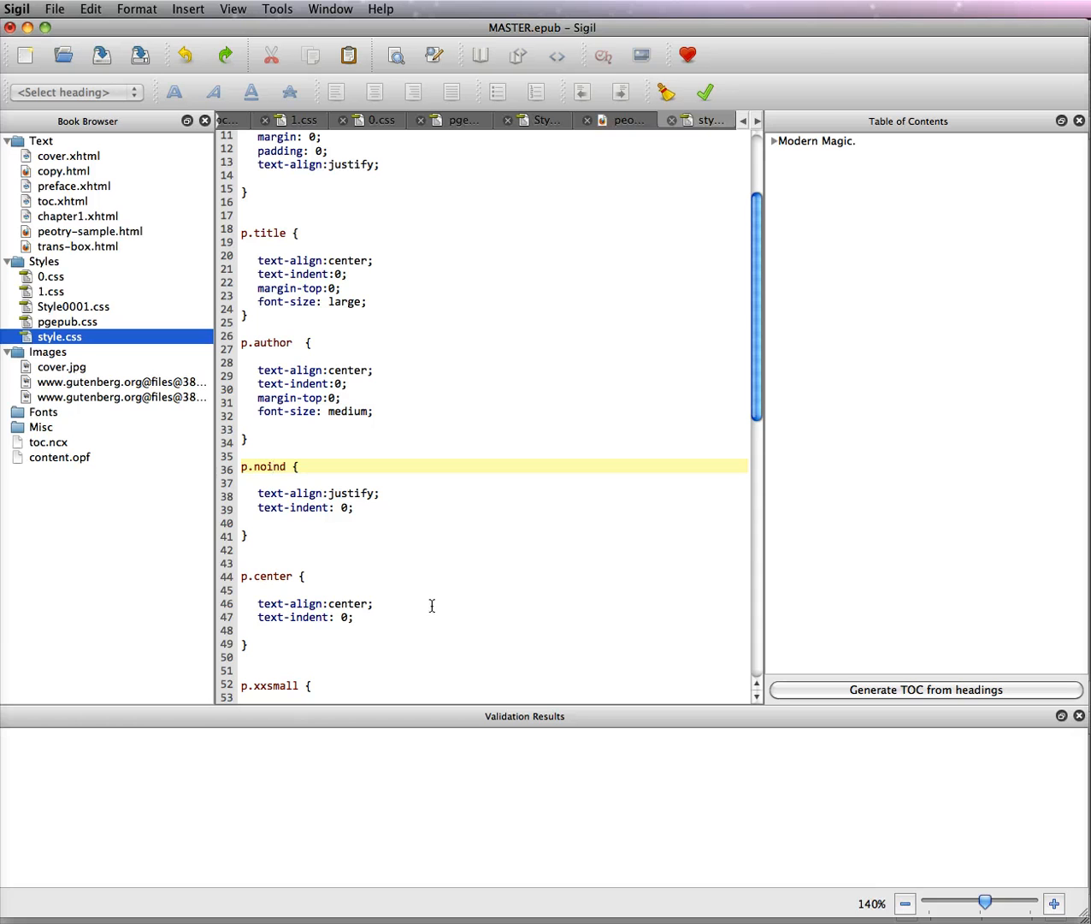
click(274, 466)
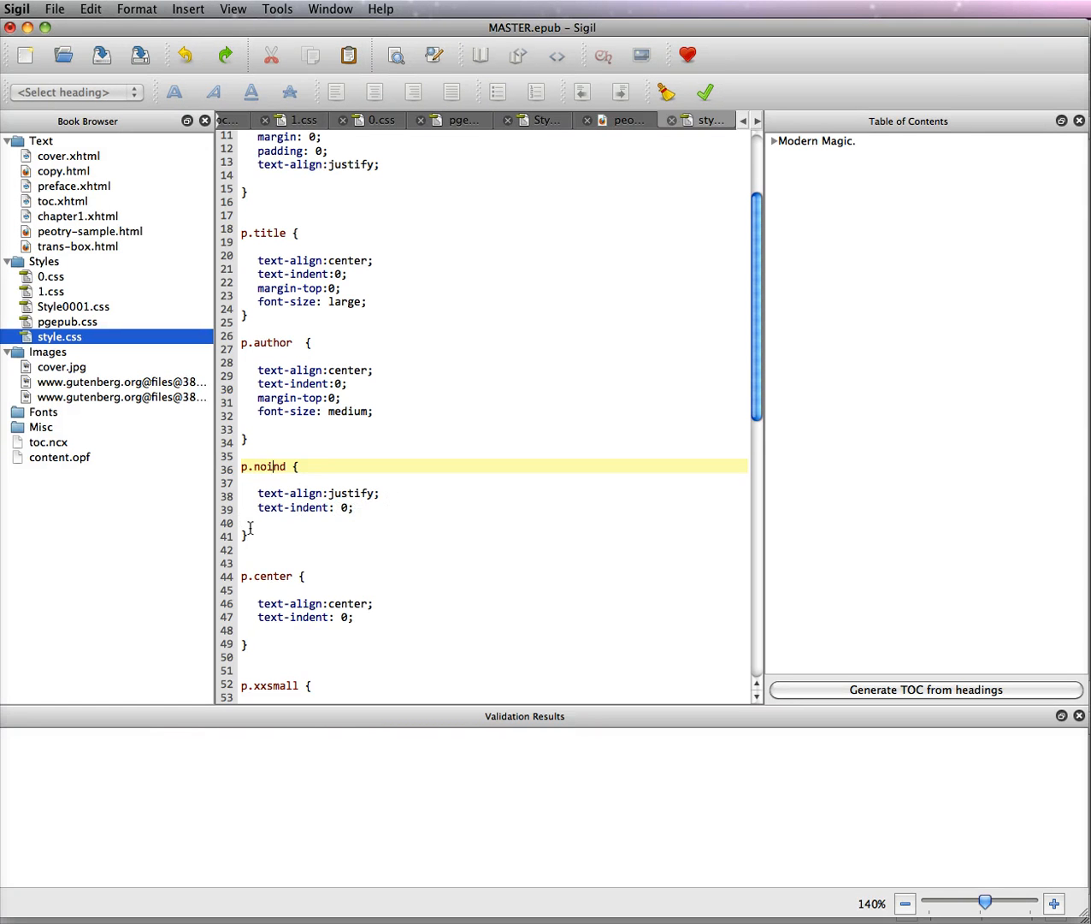
scroll(down, 3)
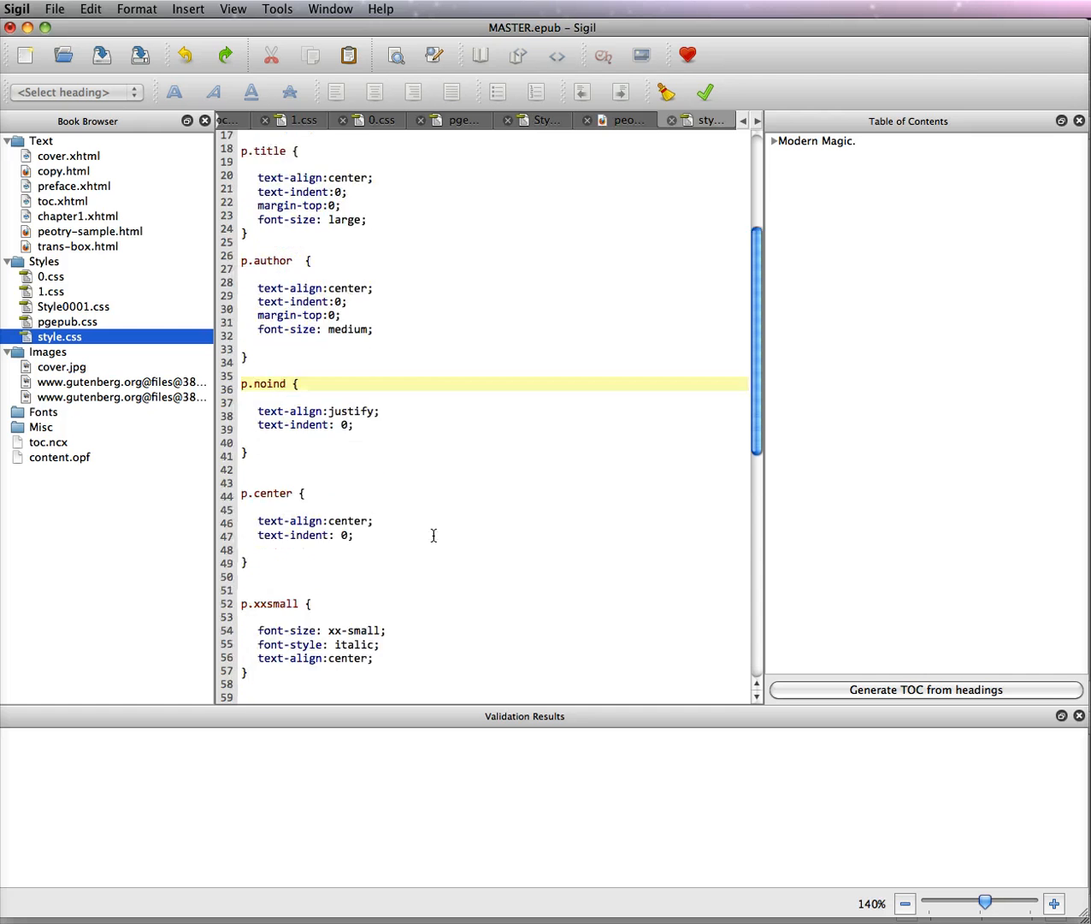
scroll(down, 3)
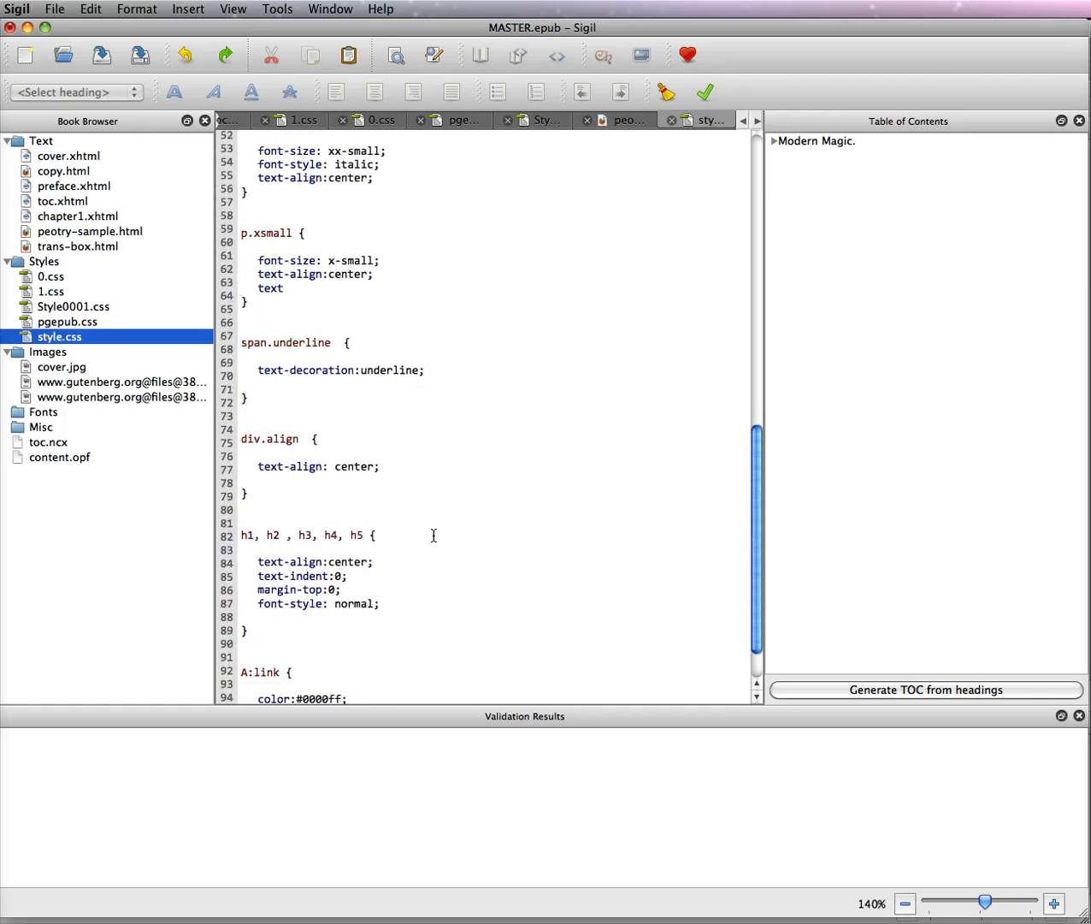